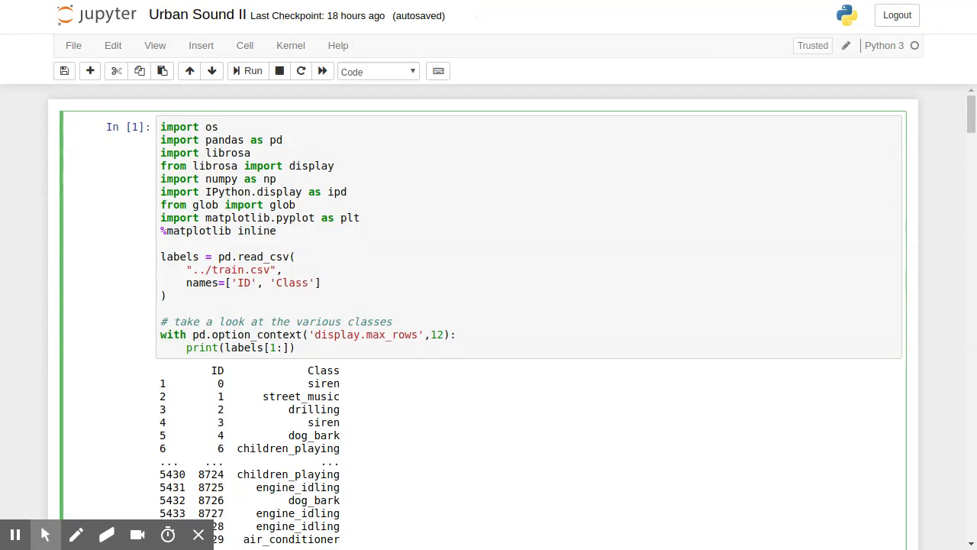
Run the notebook's opening cells one after another from the toolbar
click(218, 127)
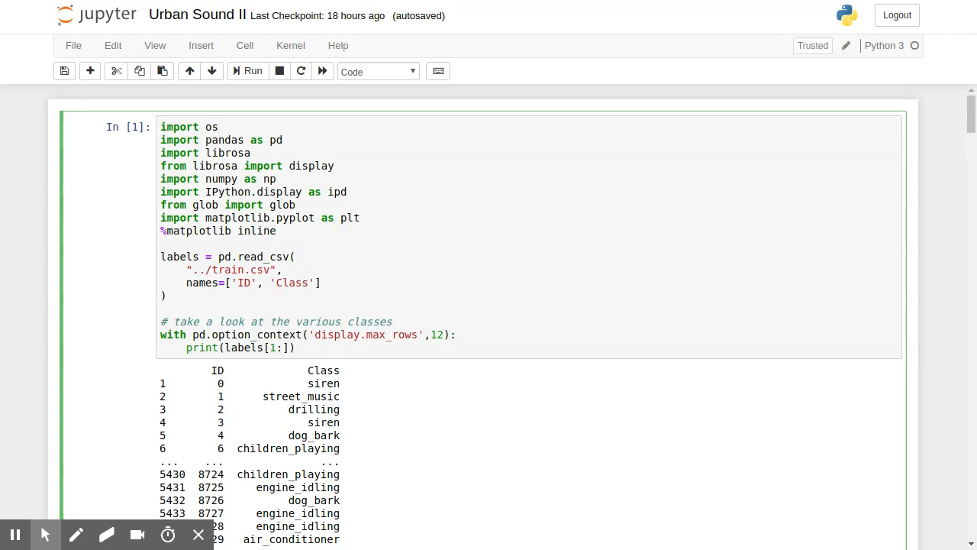
click(217, 126)
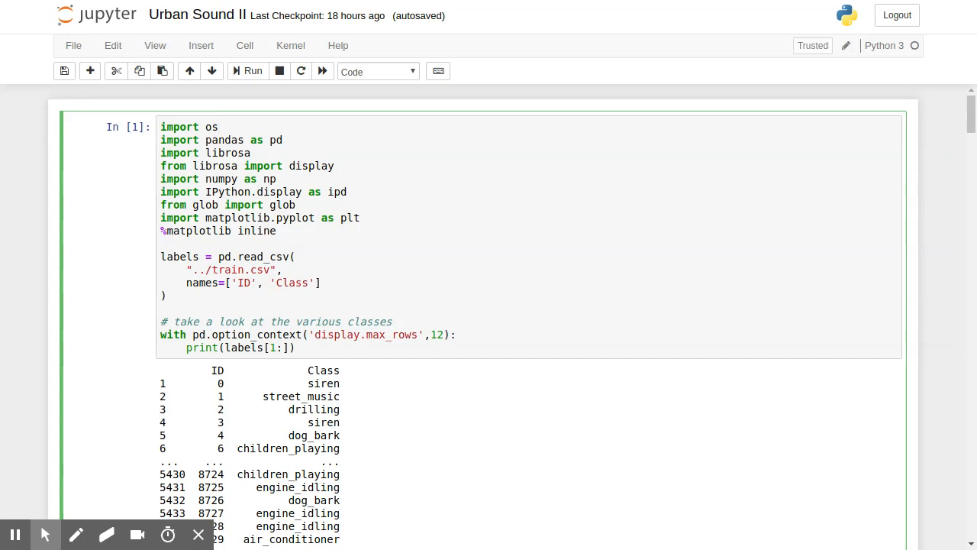
click(218, 127)
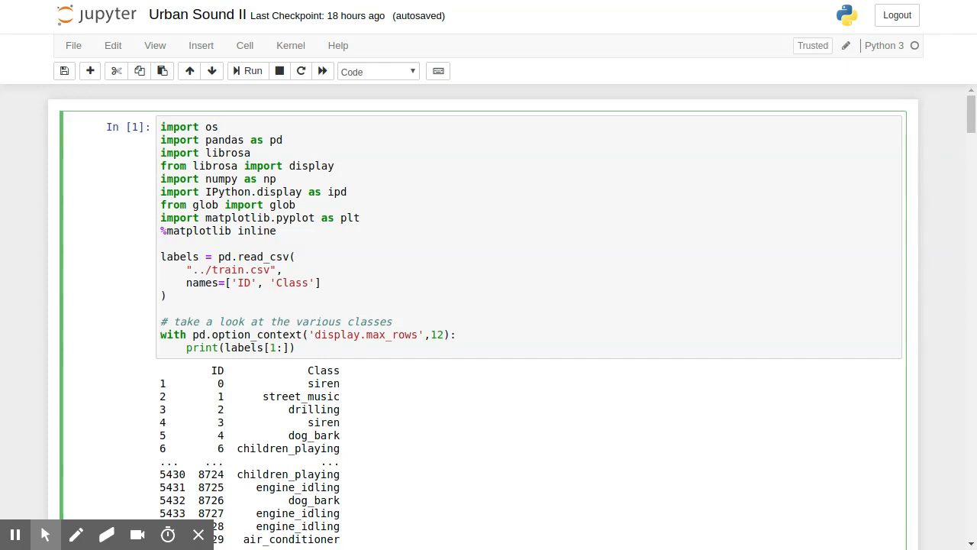
click(218, 127)
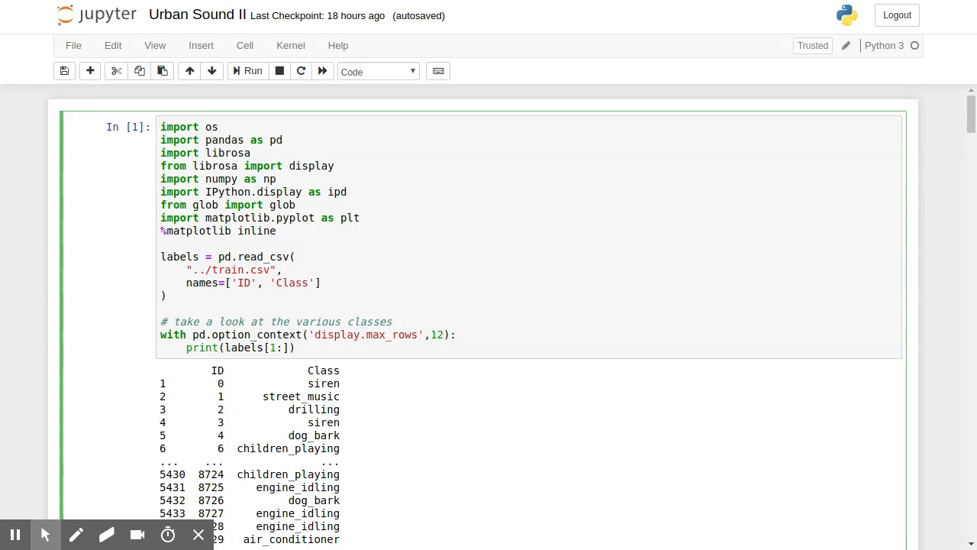
click(217, 127)
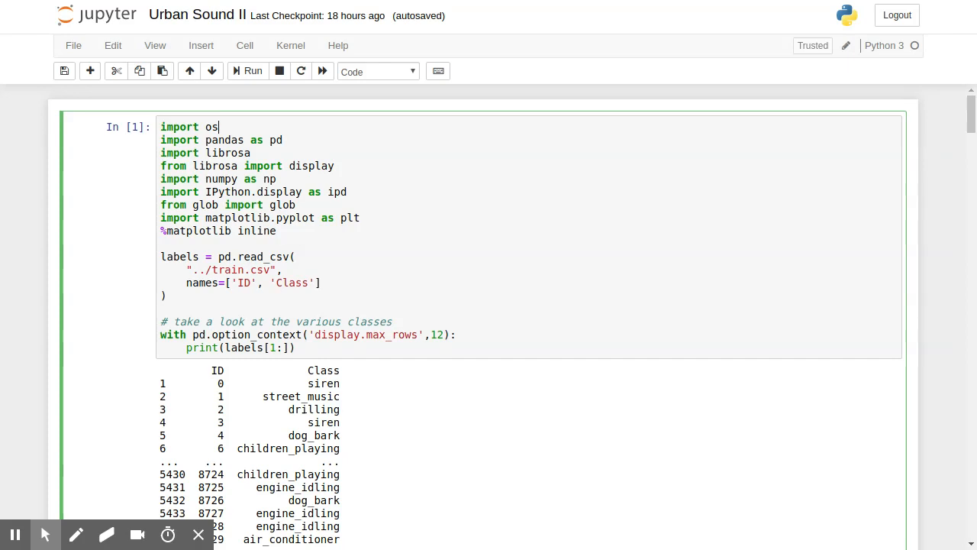
mouse_move(553, 357)
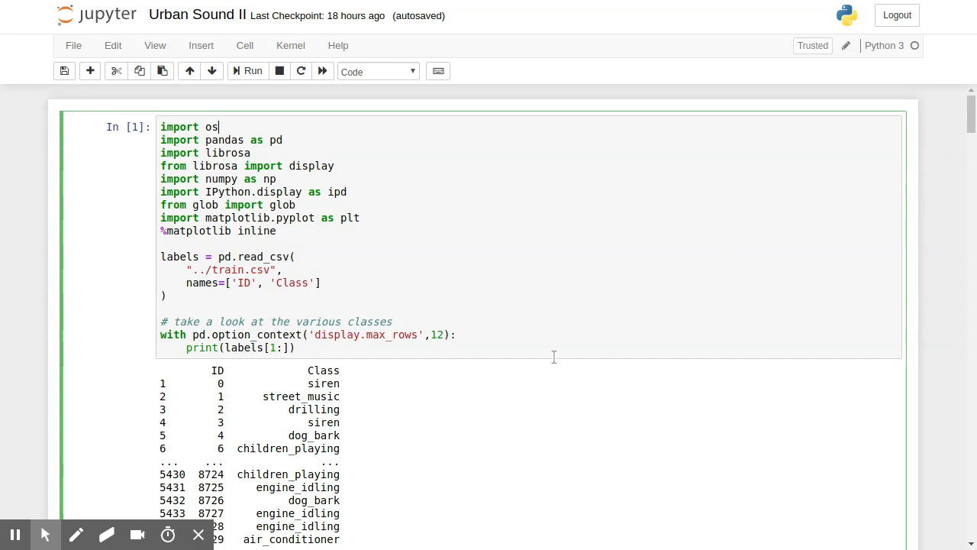
mouse_move(284, 400)
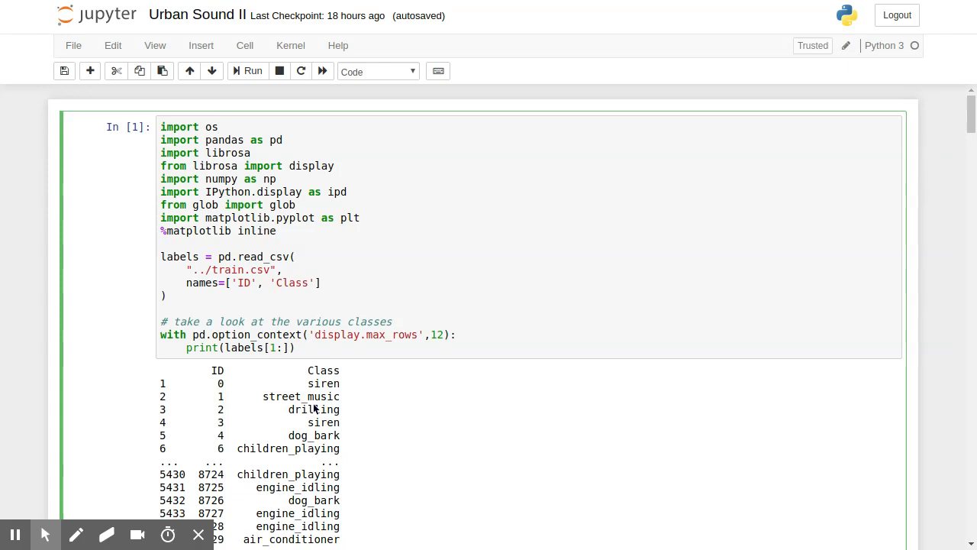
click(220, 127)
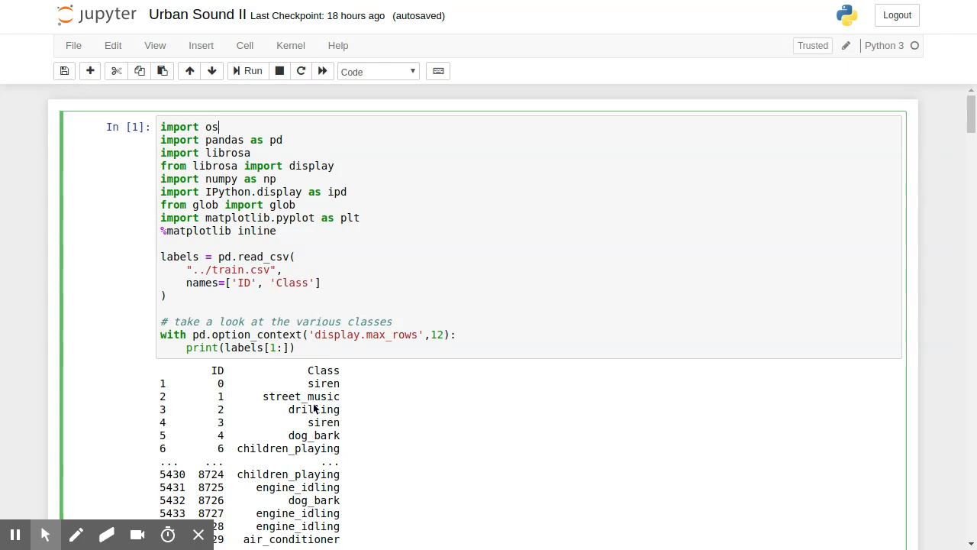
Run the cell loading the saved spectrograms and labels, then scroll to the train/test split cells
scroll(down, 3)
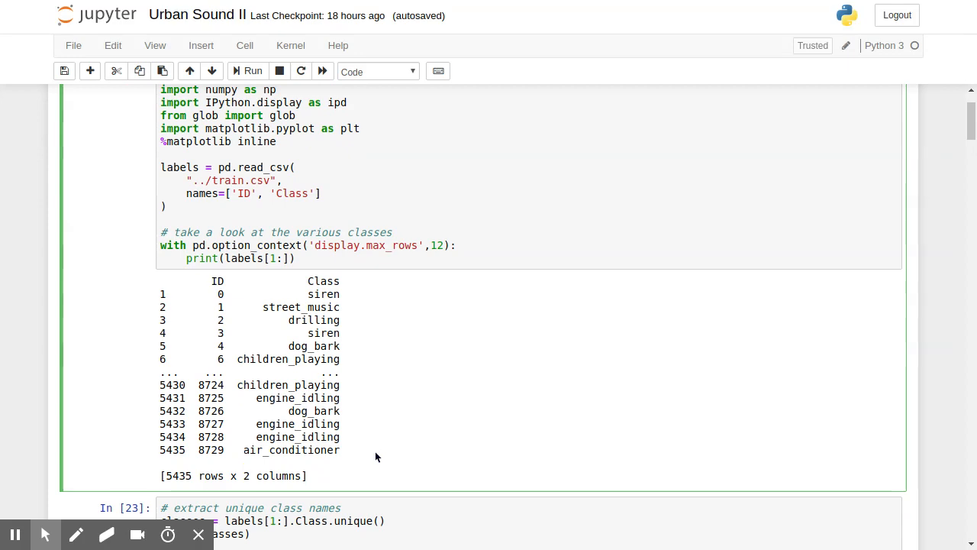
scroll(down, 3)
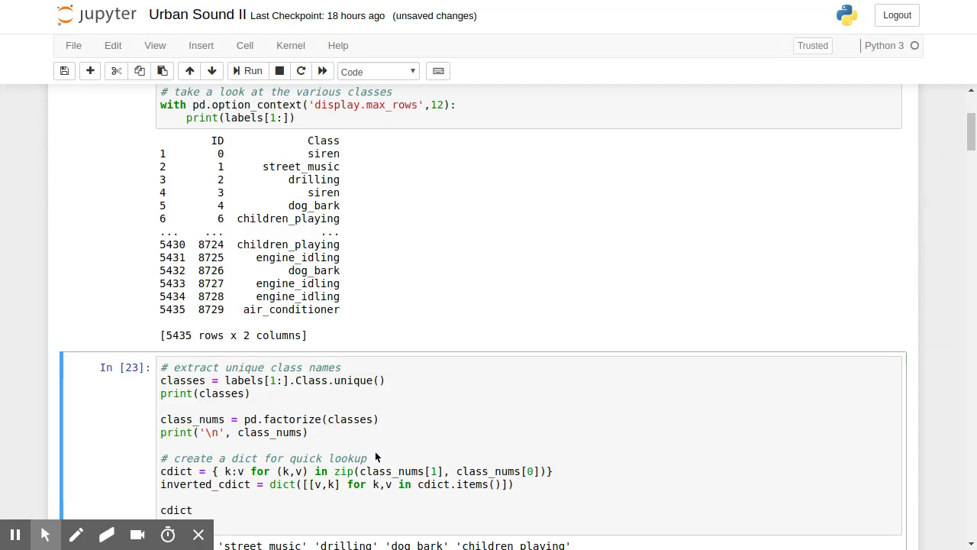
click(247, 71)
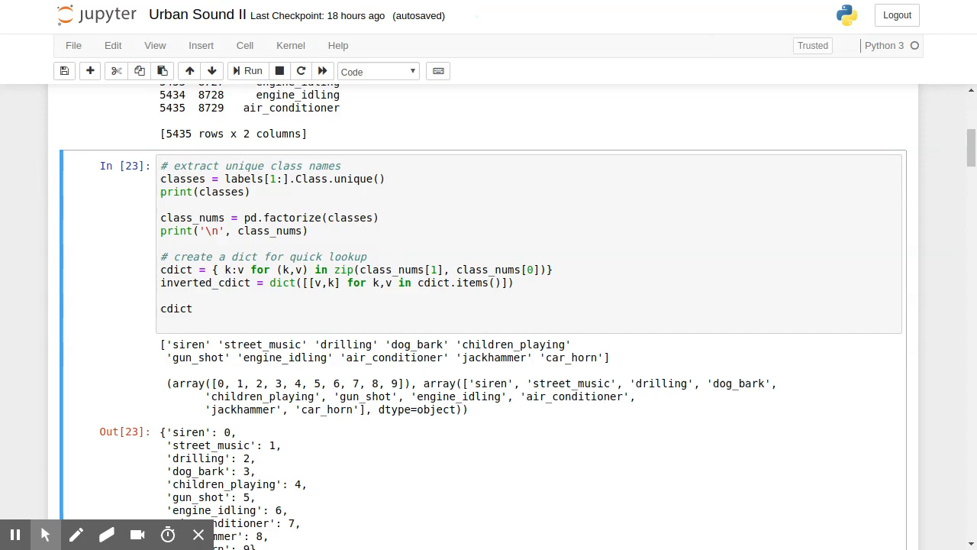
mouse_move(608, 375)
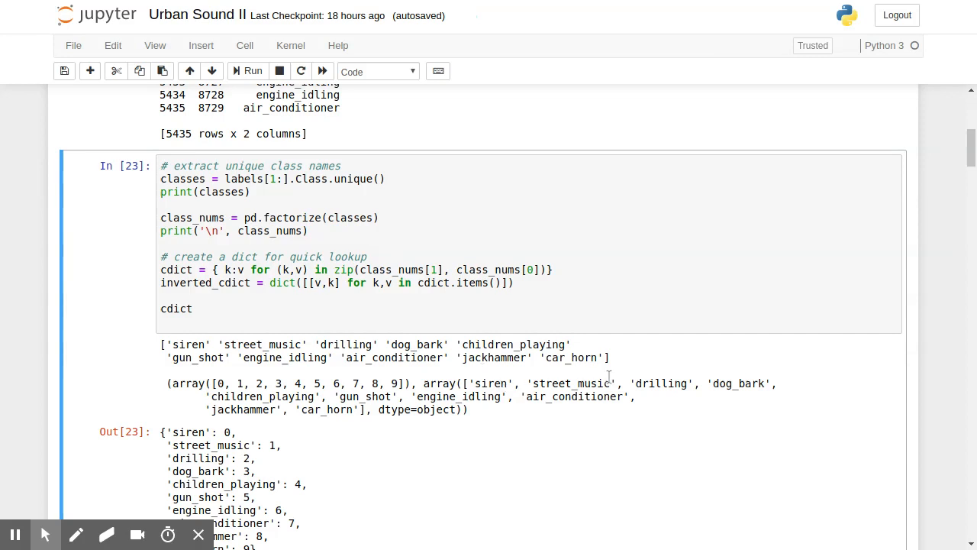
mouse_move(262, 359)
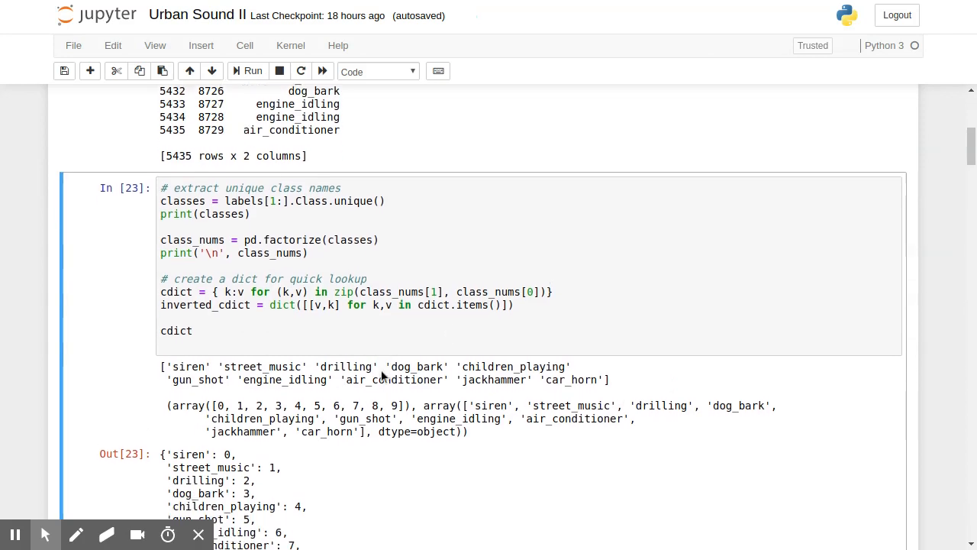
scroll(down, 3)
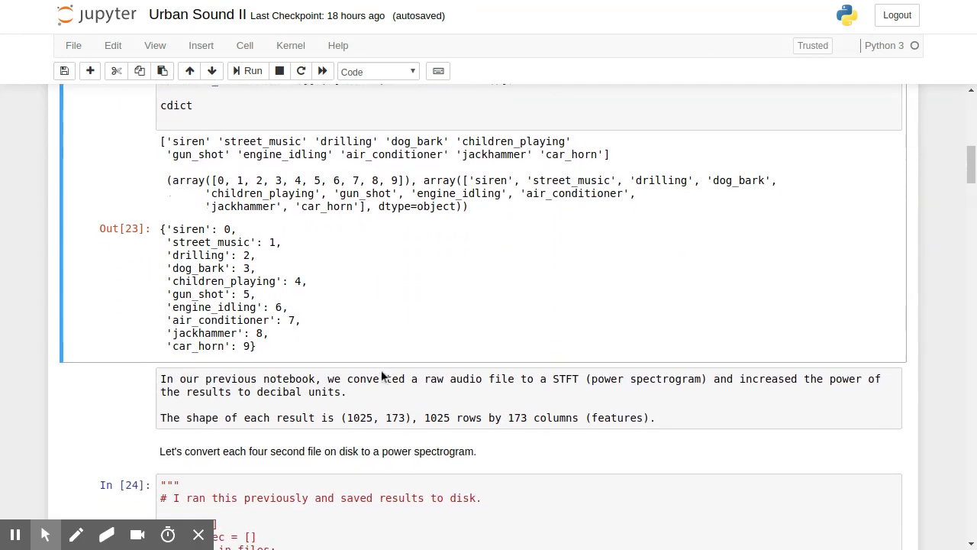
scroll(down, 3)
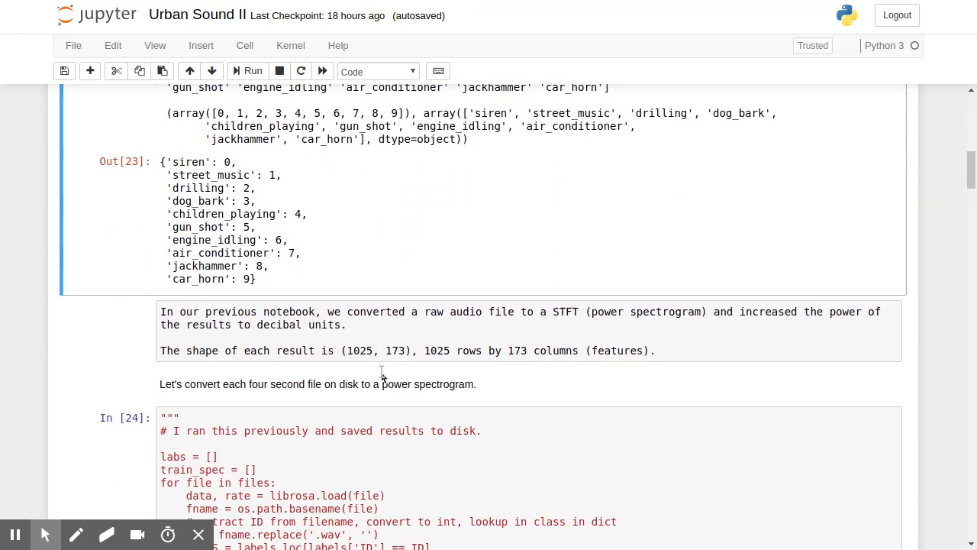
scroll(down, 3)
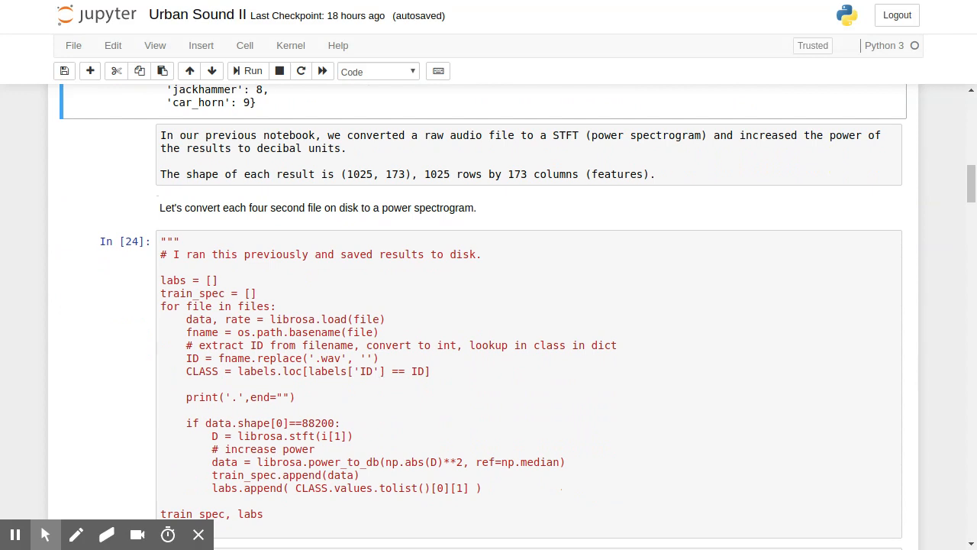
scroll(down, 3)
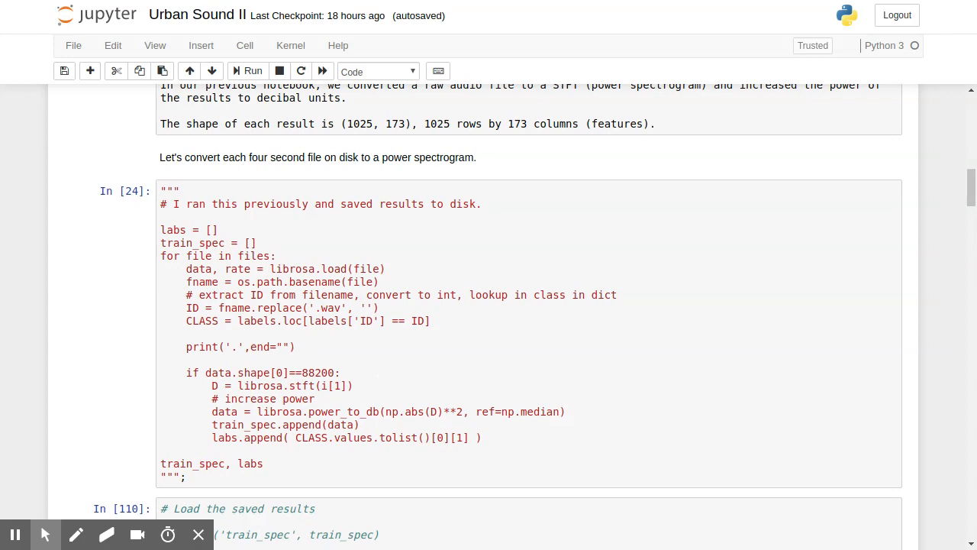
scroll(down, 3)
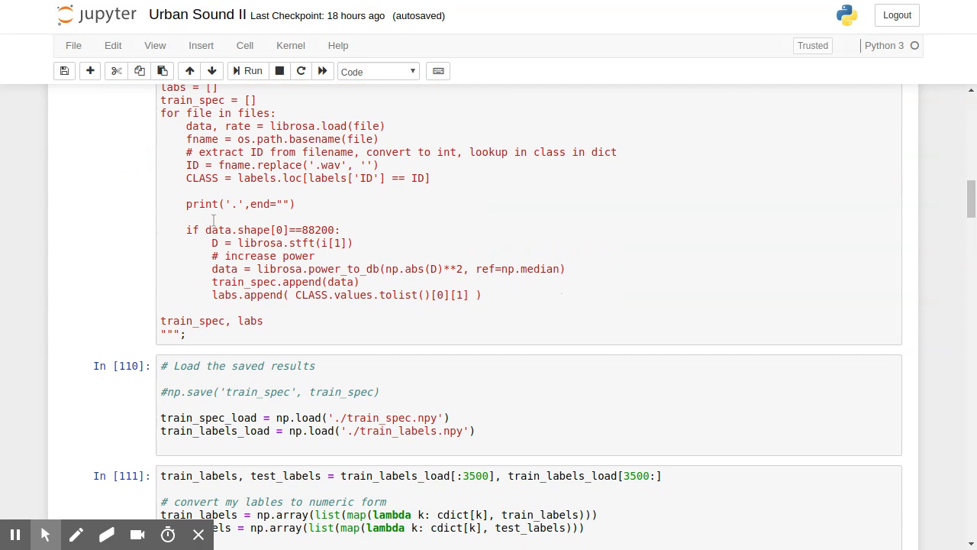
mouse_move(175, 222)
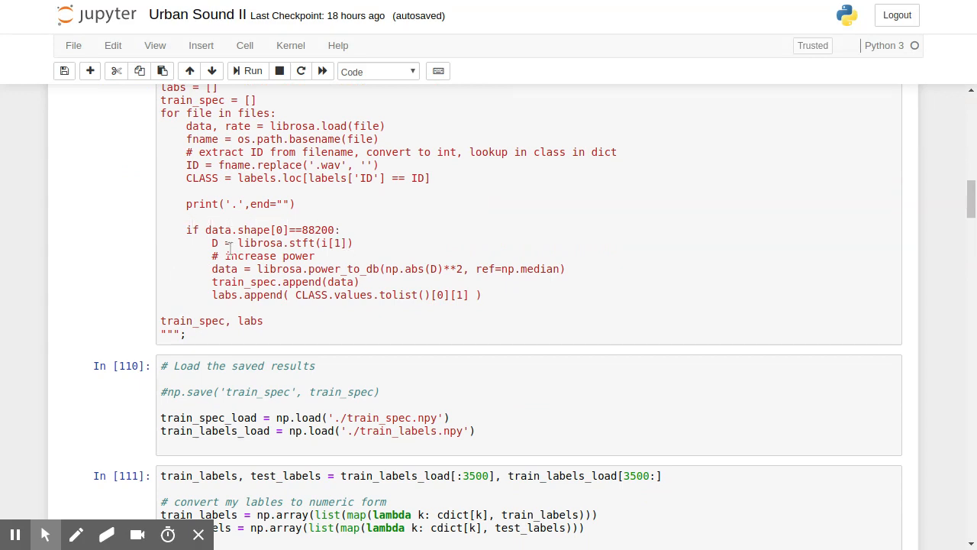
mouse_move(294, 257)
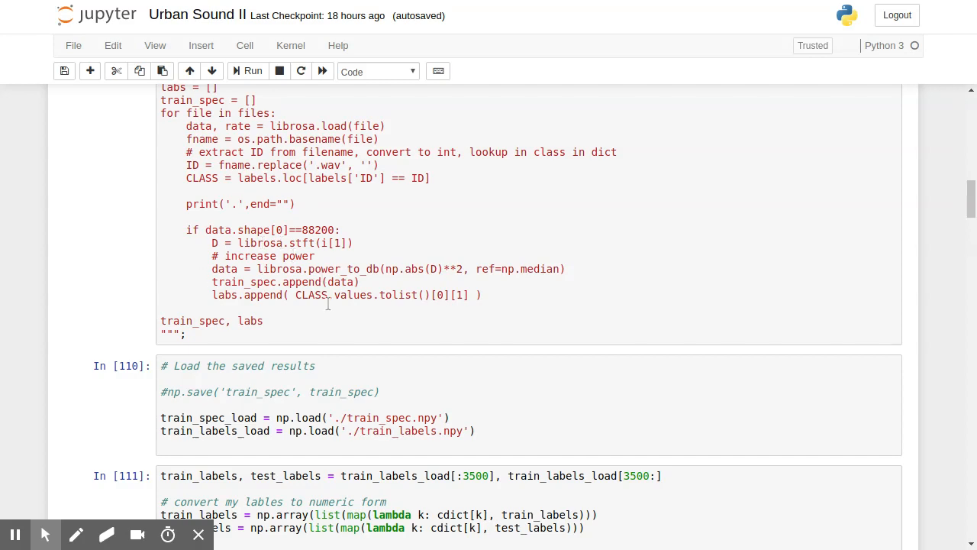
scroll(down, 3)
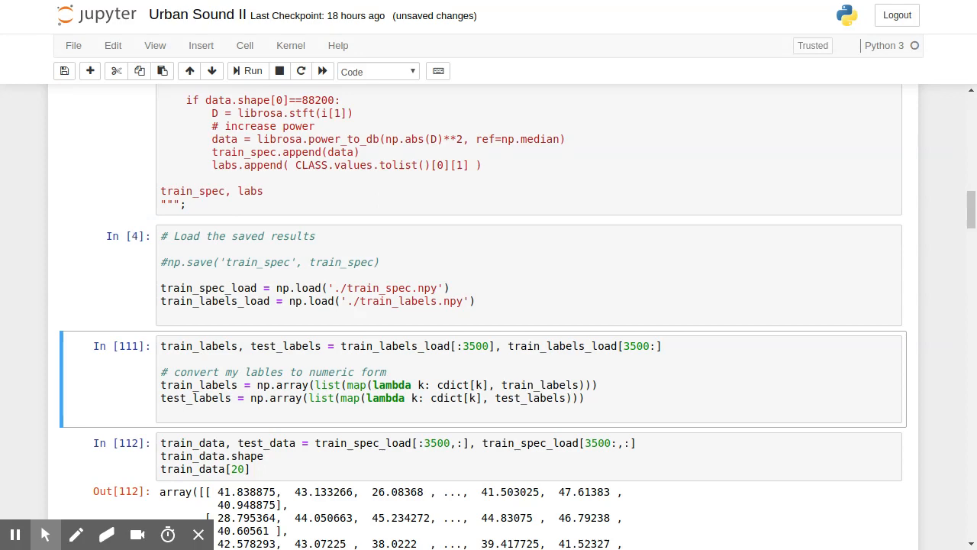
Rerun the load-saved-results cell so the label conversion no longer raises the cdict NameError
click(252, 72)
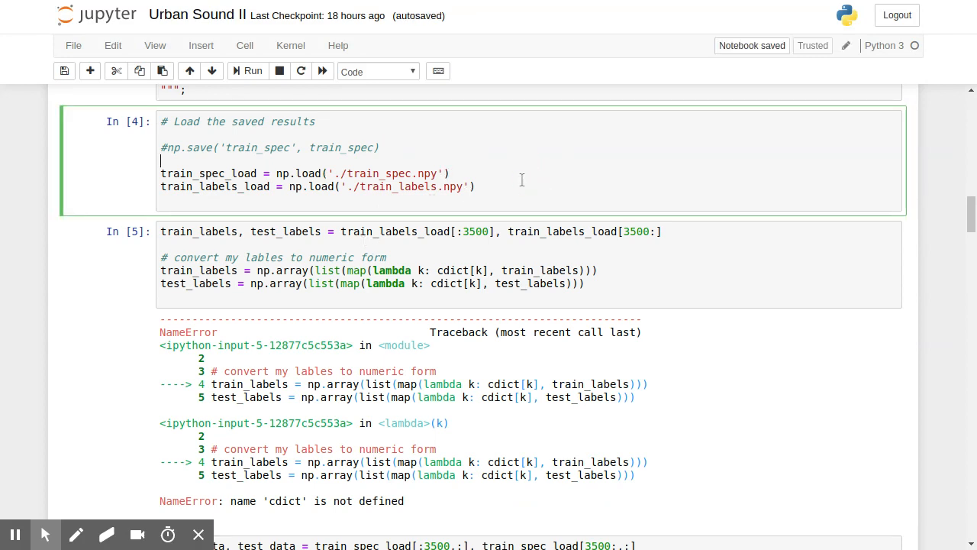
scroll(up, 3)
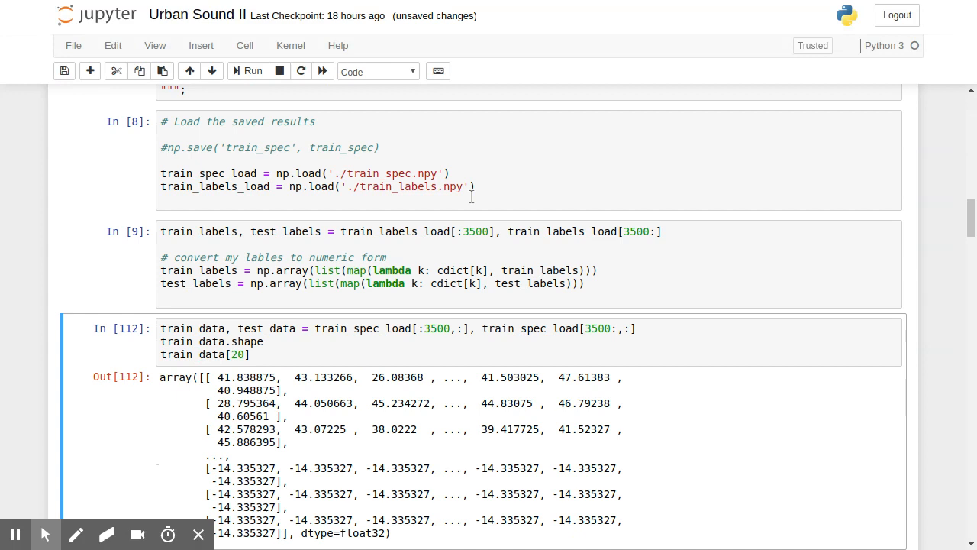
Add a 'train_load.ha...' shape line to the load cell and run it to show the spectrogram shape
click(391, 201)
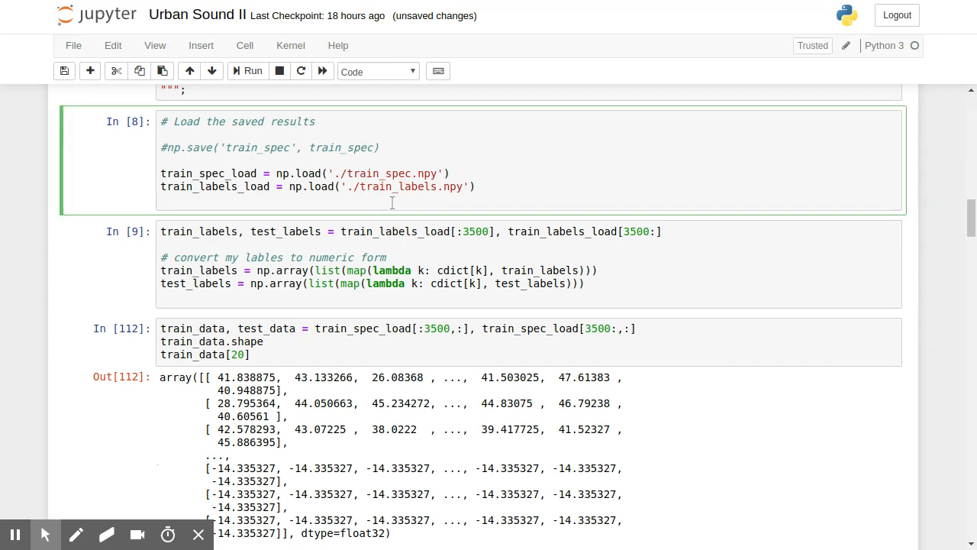
text(t)
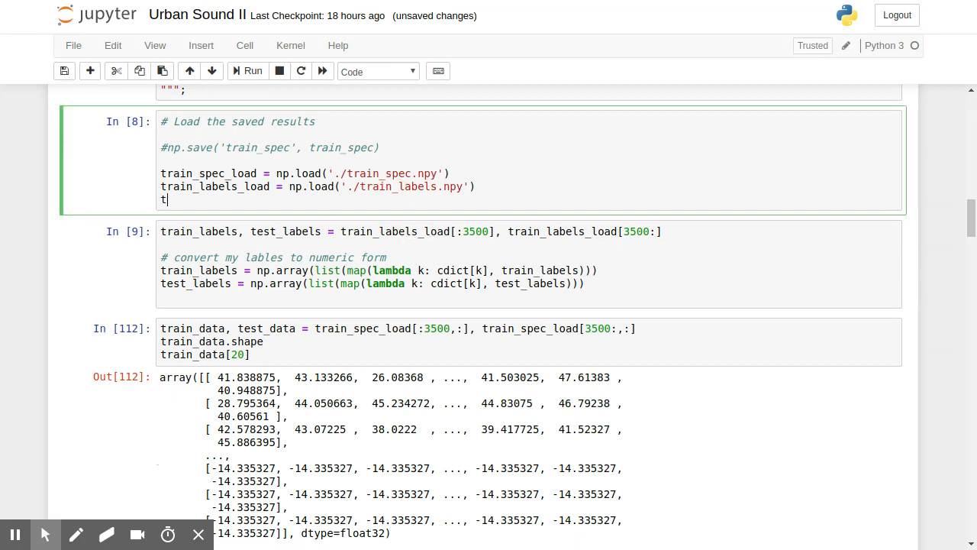
text(rain_spec)
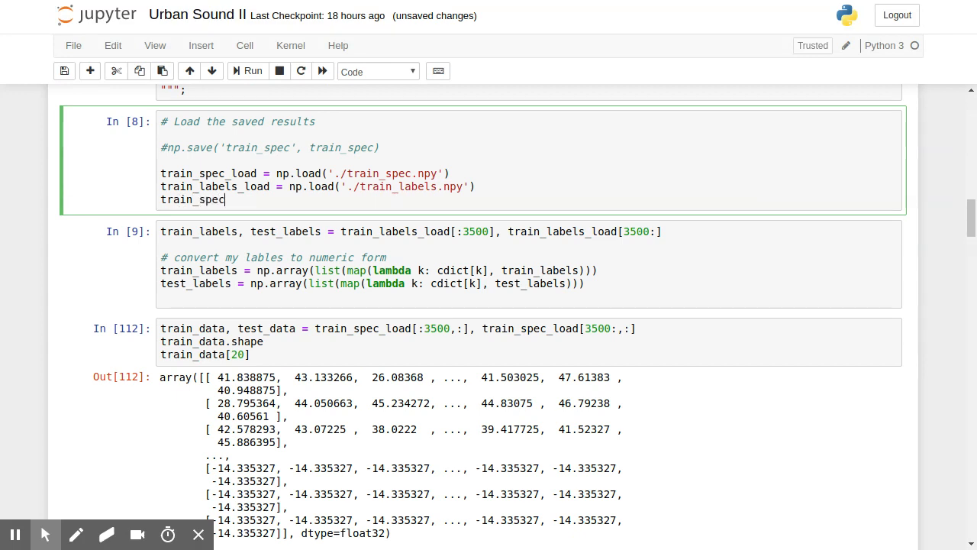
text(_load.hape)
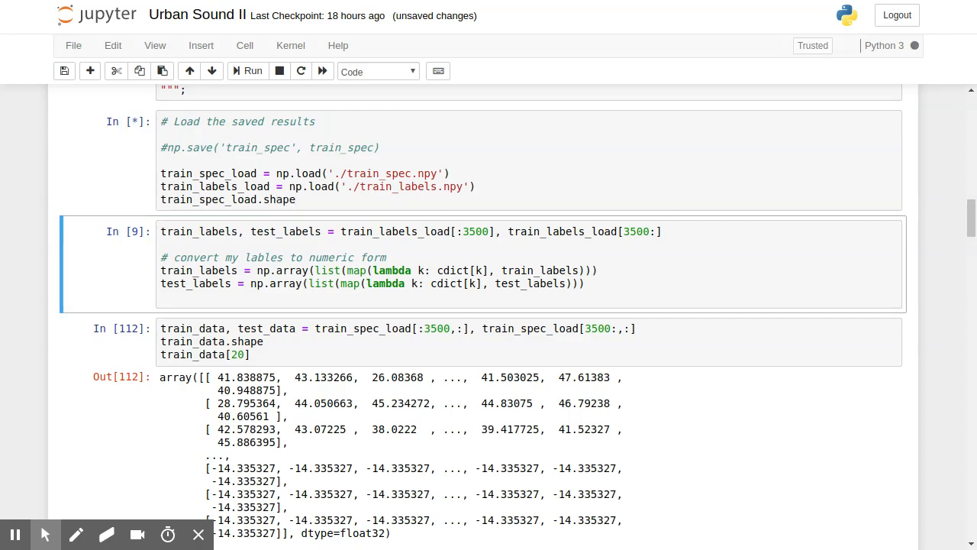
click(247, 70)
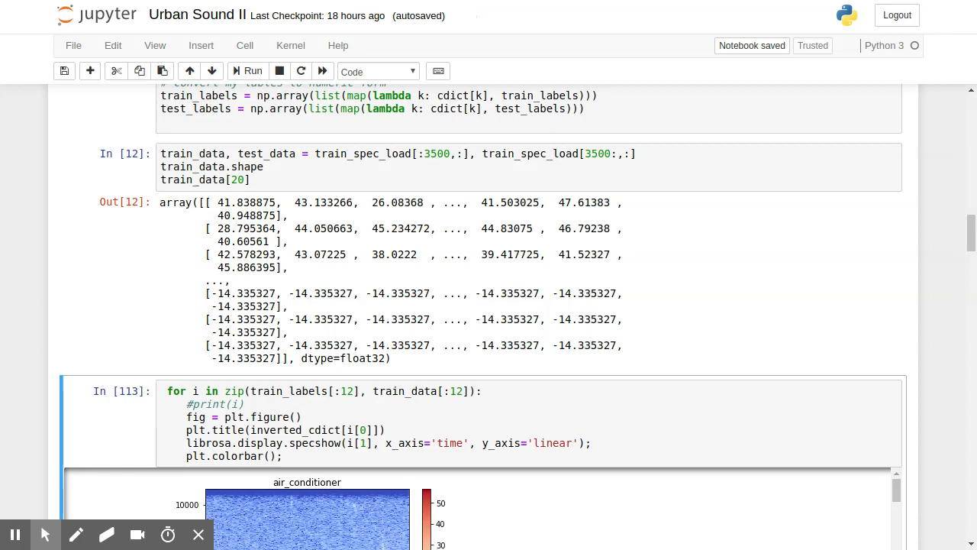
Run the twelve-sample spectrogram loop and scroll through the air_conditioner, jackhammer and children_playing plots
click(248, 72)
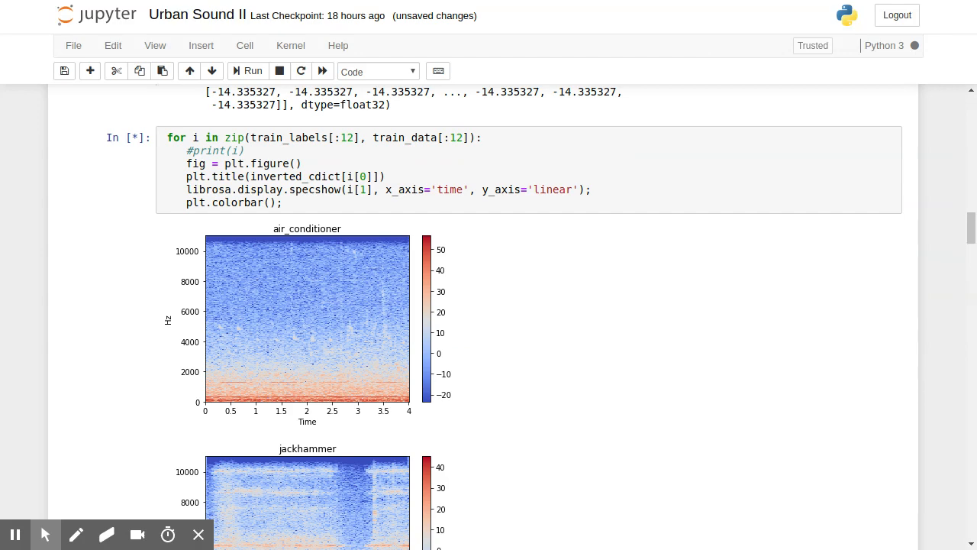
click(251, 71)
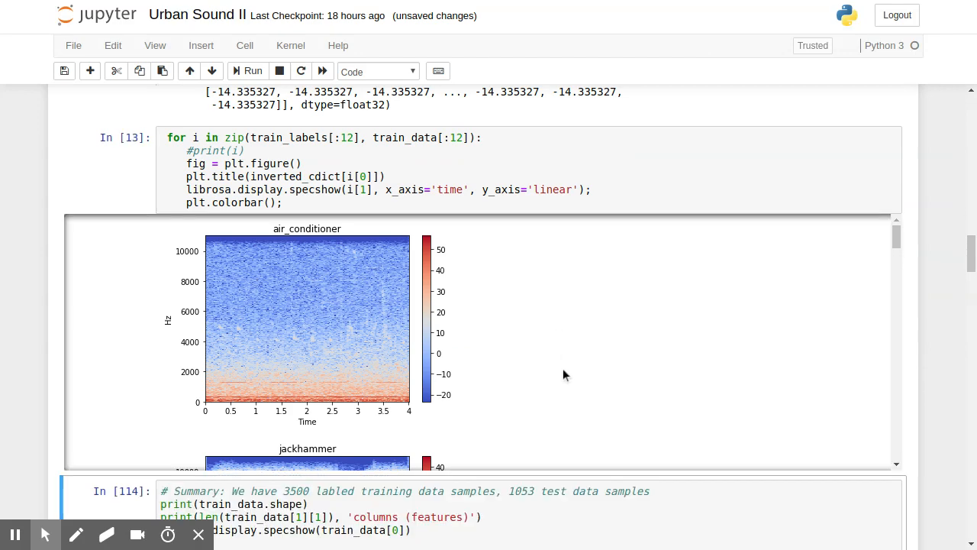
scroll(down, 3)
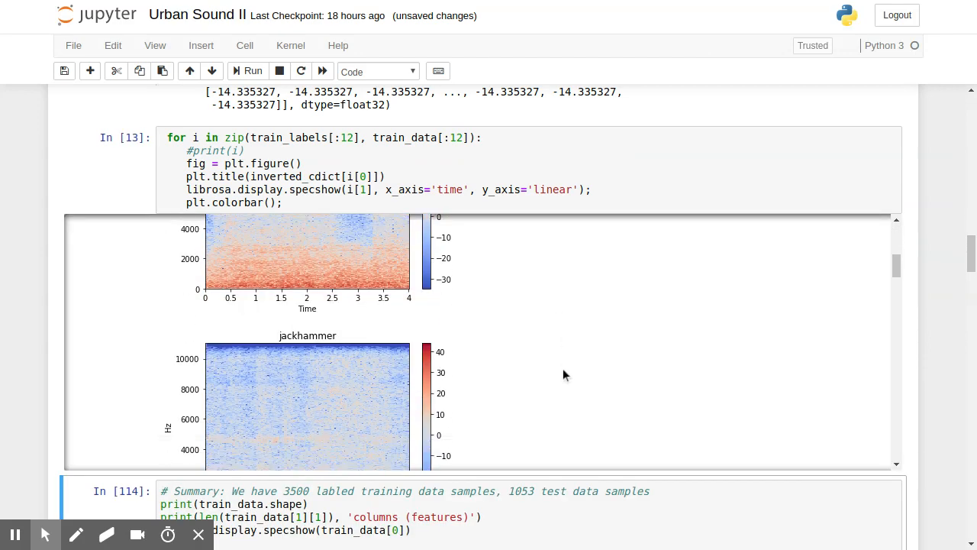
scroll(down, 3)
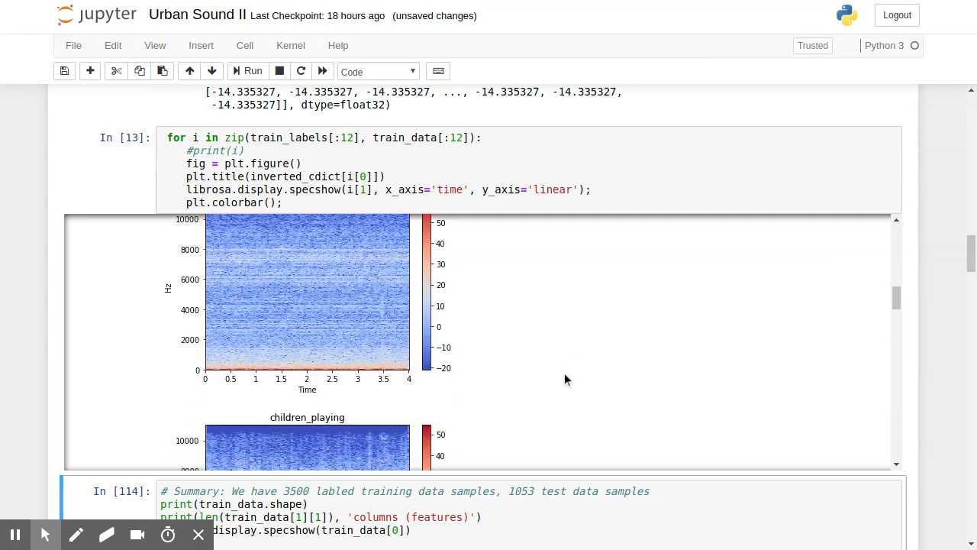
scroll(down, 3)
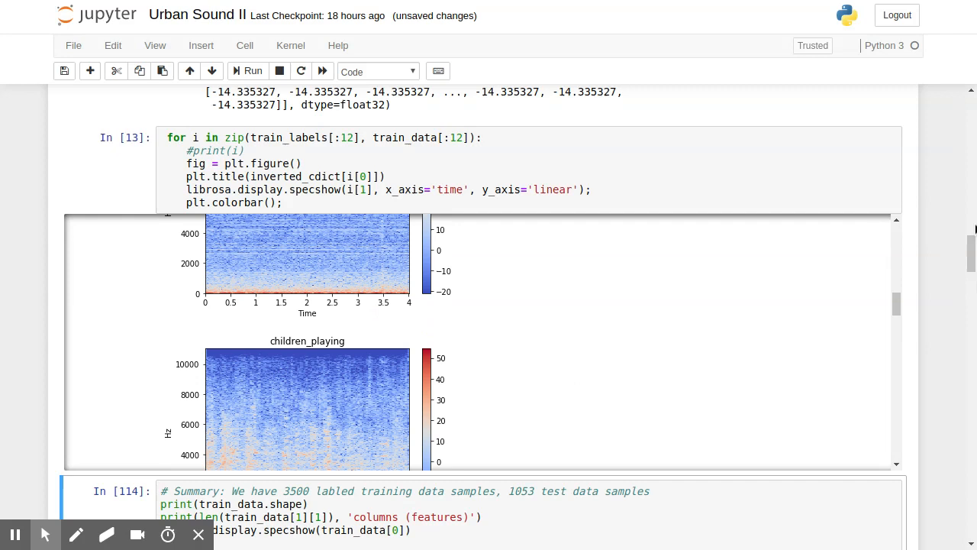
mouse_move(949, 290)
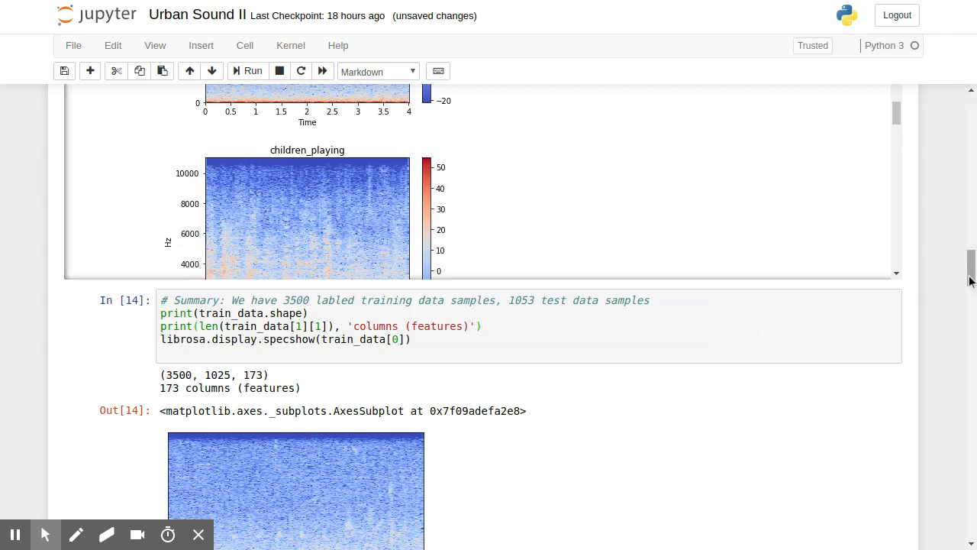
Scroll to the summary output (3500, 1025, 173) and the trimmed sample showing 875, (150, 173)
scroll(down, 3)
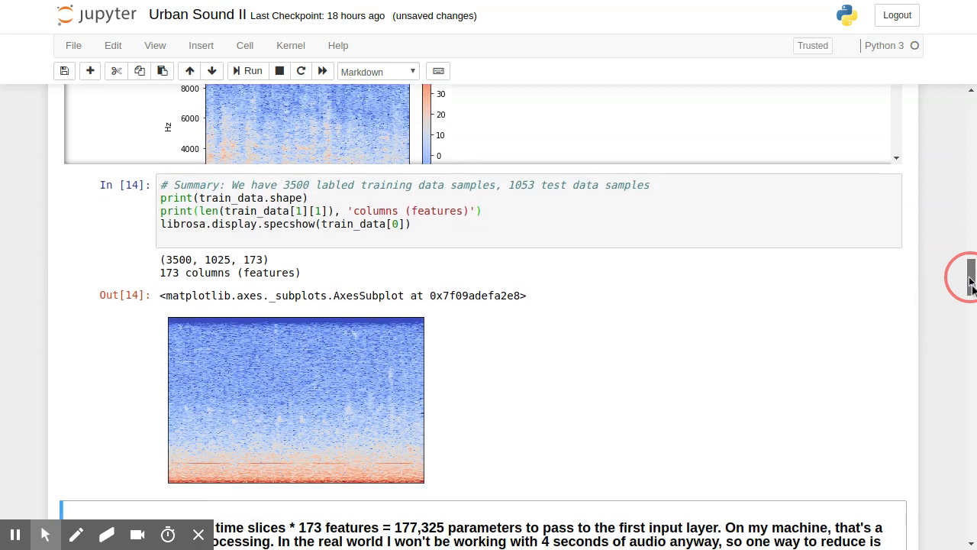
scroll(down, 3)
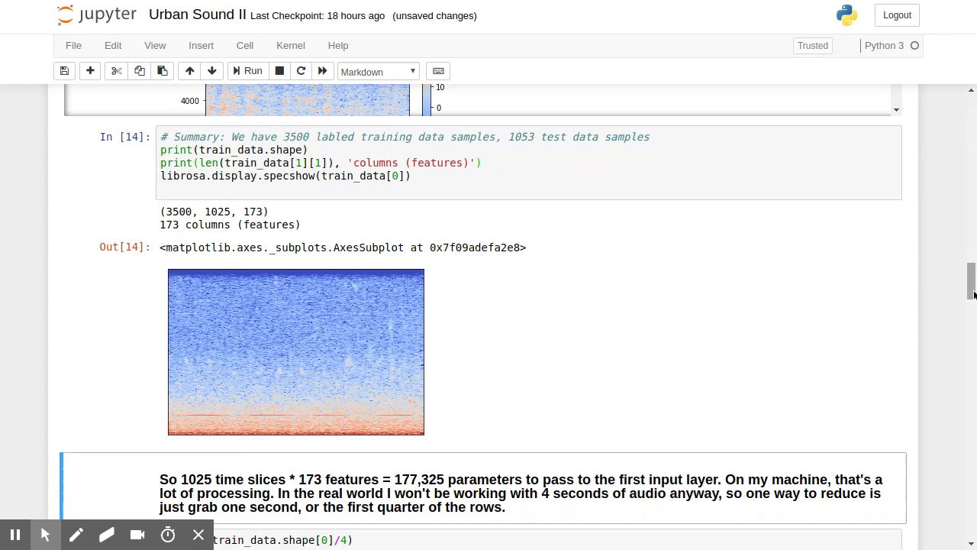
mouse_move(481, 232)
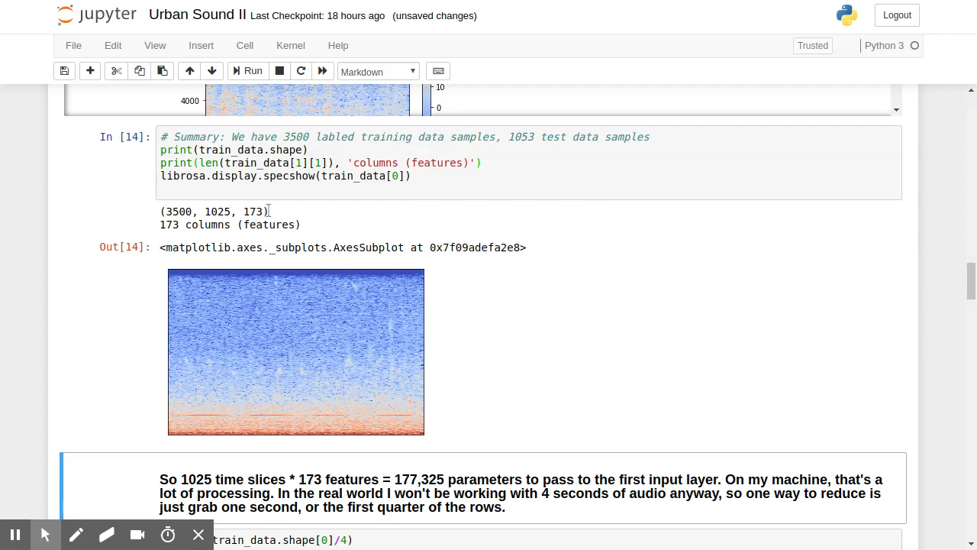
mouse_move(269, 214)
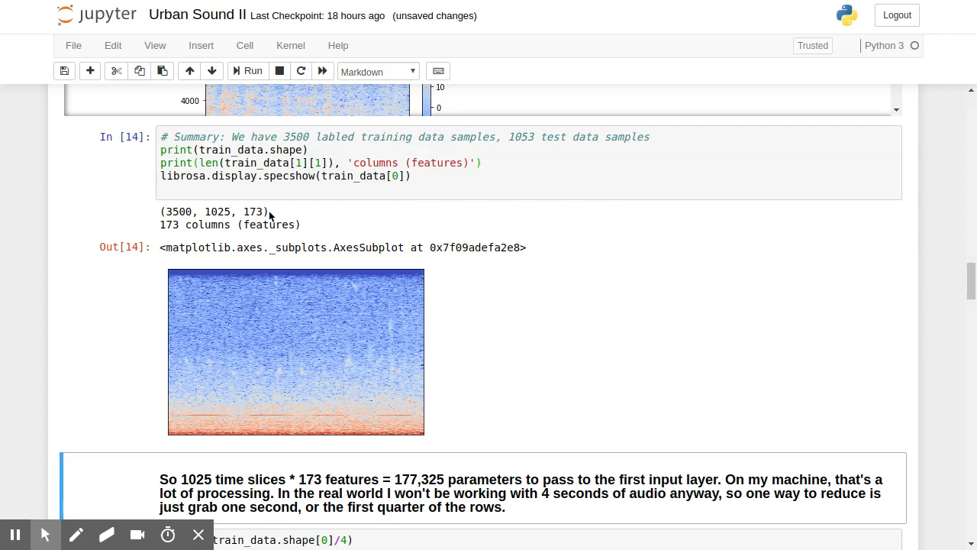
mouse_move(435, 293)
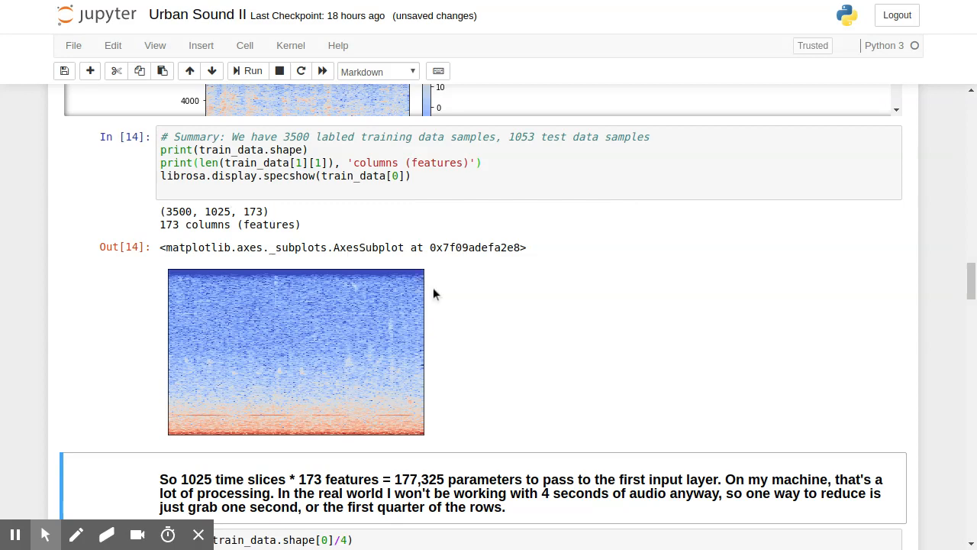
scroll(down, 3)
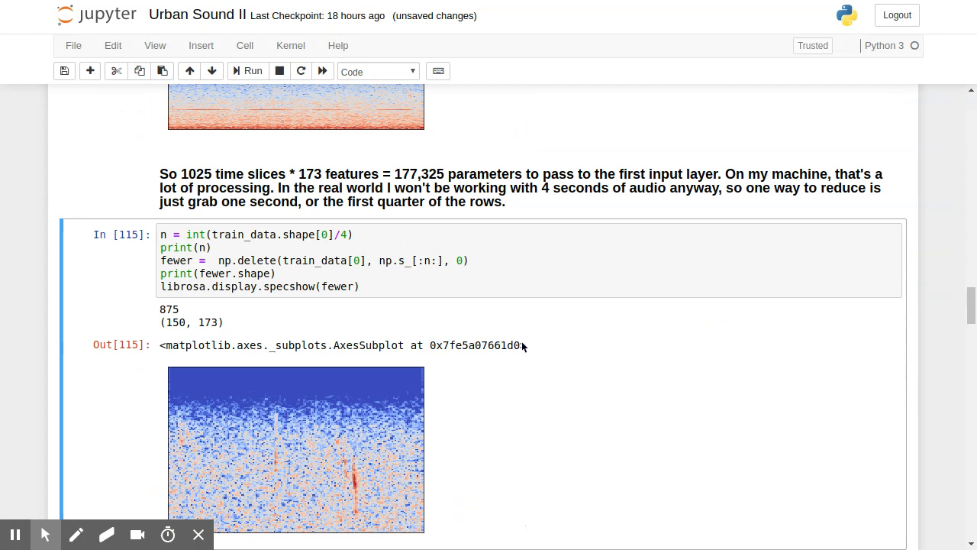
scroll(down, 3)
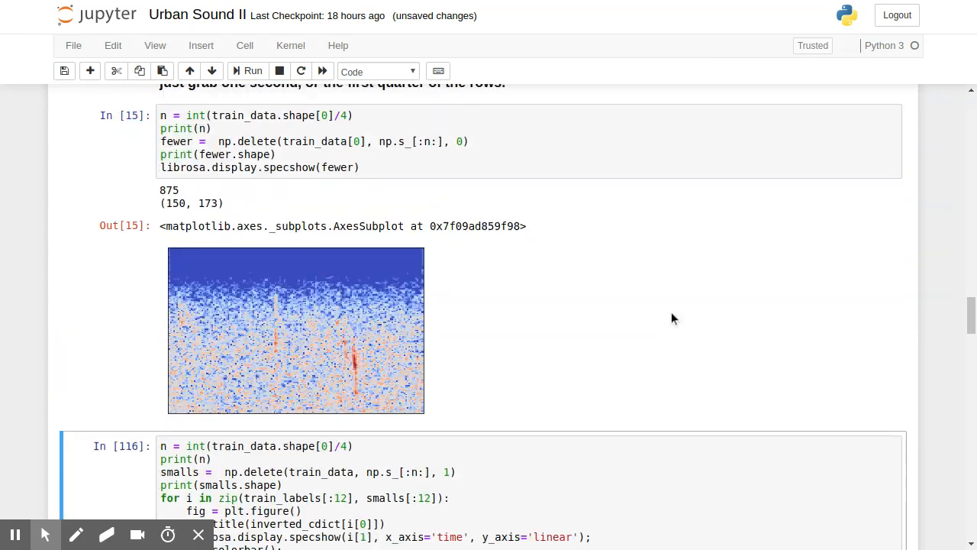
scroll(up, 3)
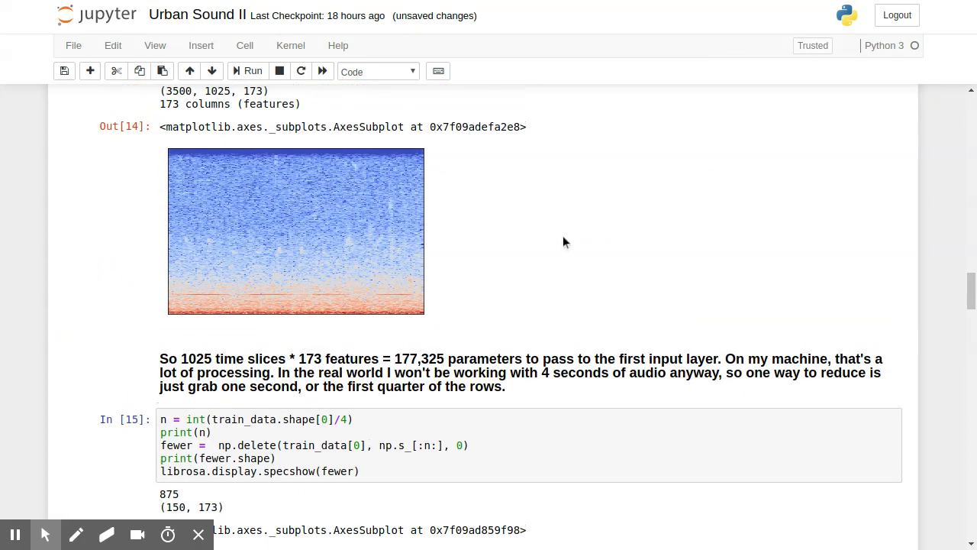
scroll(down, 3)
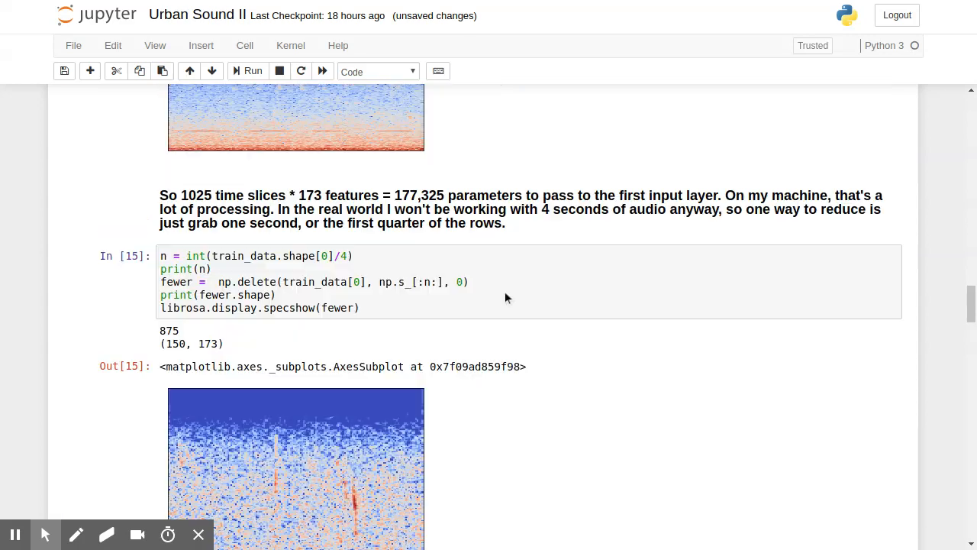
scroll(up, 3)
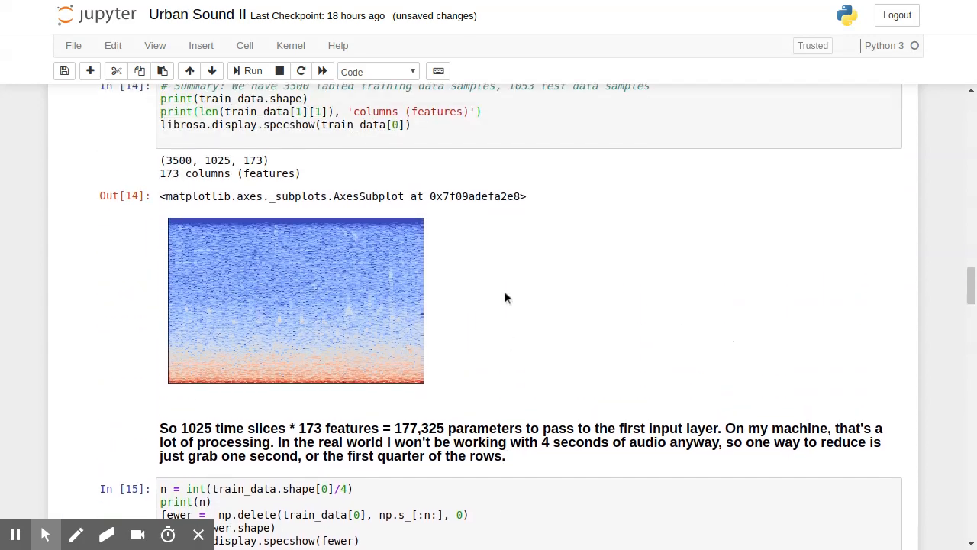
scroll(up, 3)
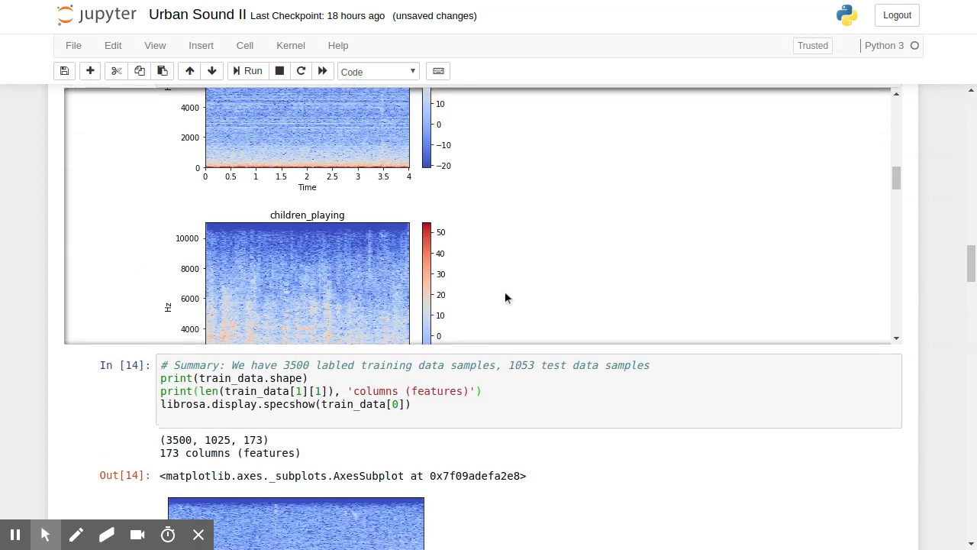
scroll(up, 3)
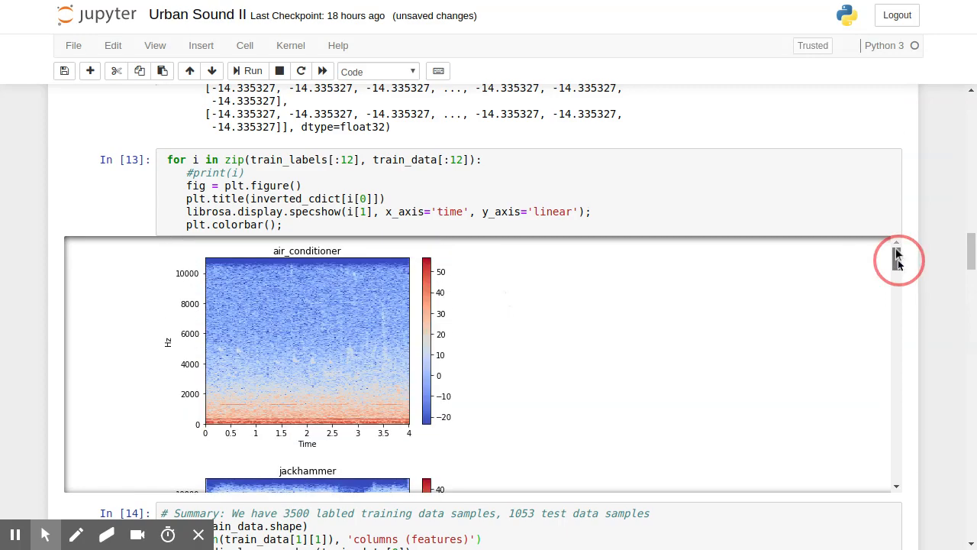
scroll(down, 3)
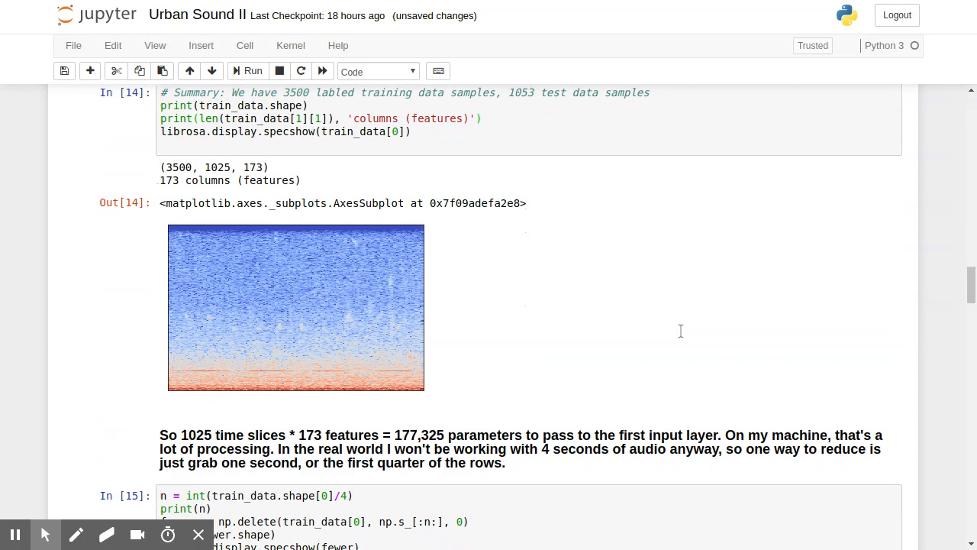
mouse_move(681, 332)
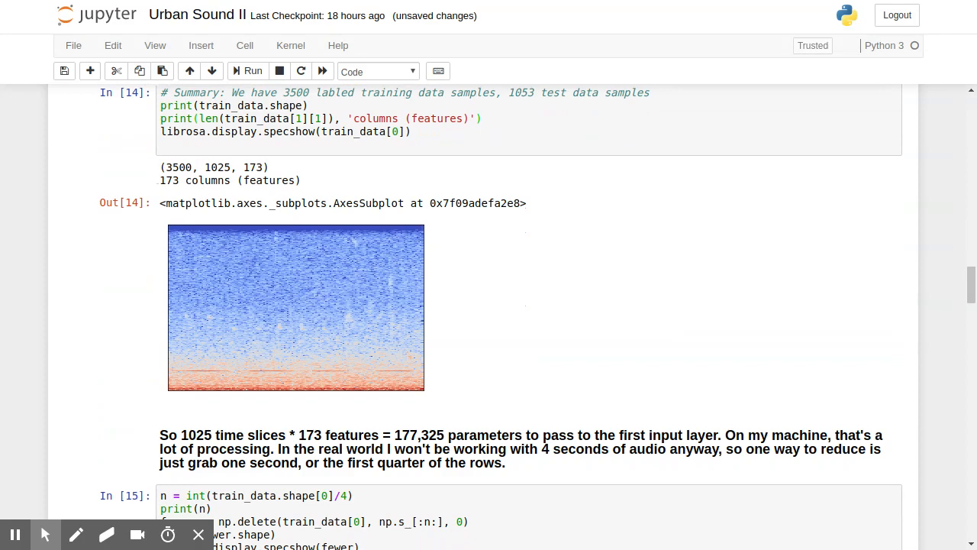
scroll(down, 3)
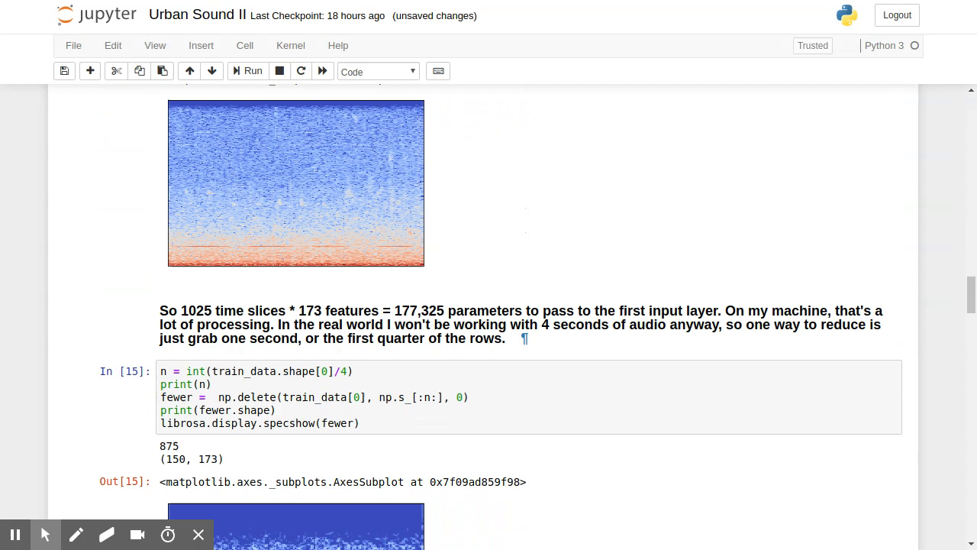
scroll(down, 3)
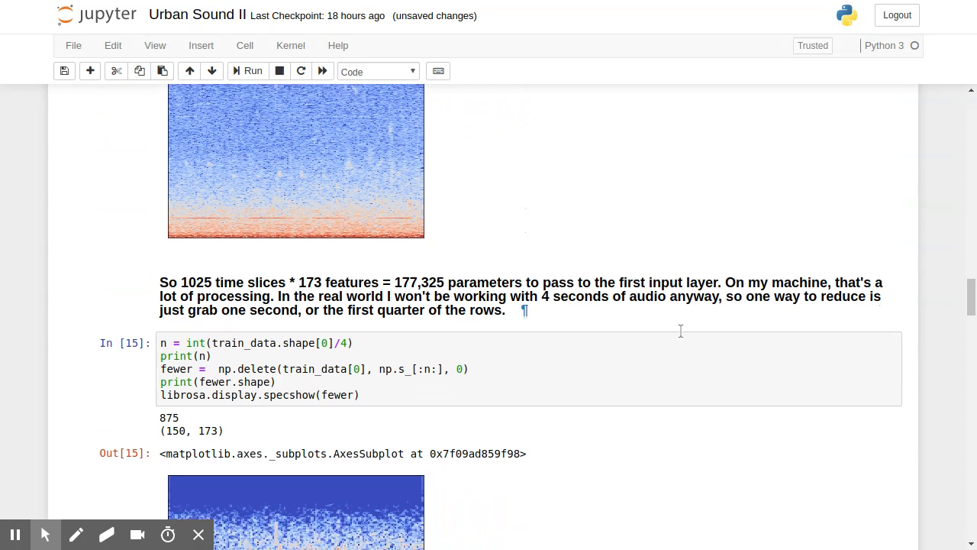
scroll(down, 3)
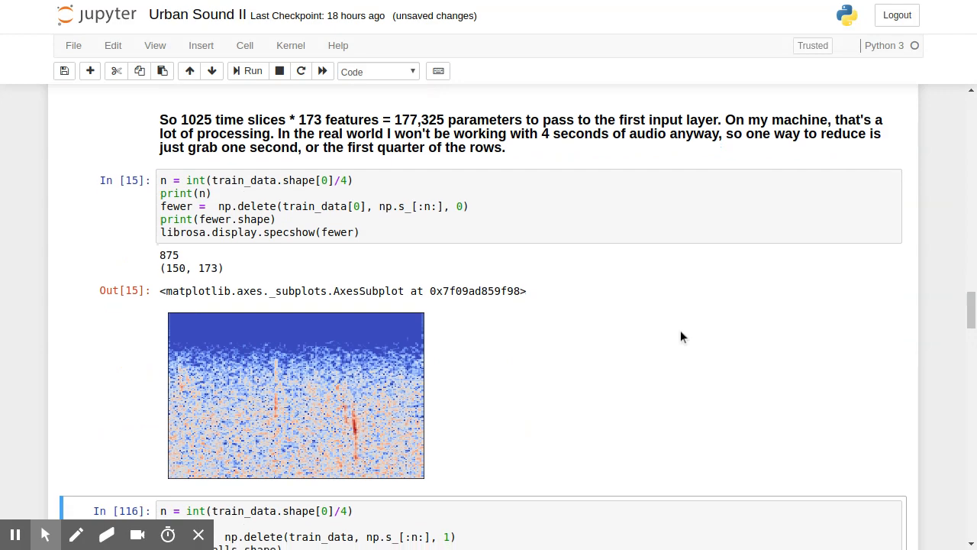
scroll(down, 3)
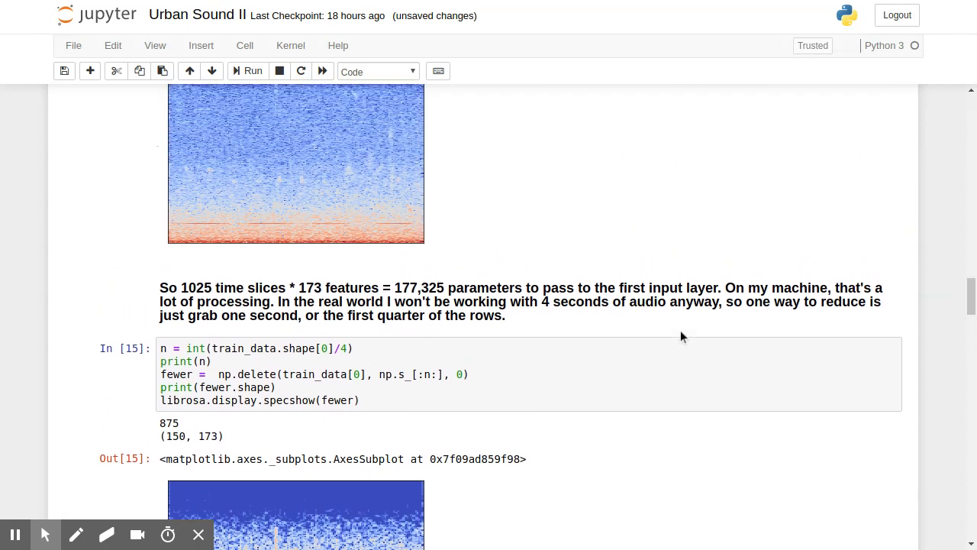
scroll(down, 3)
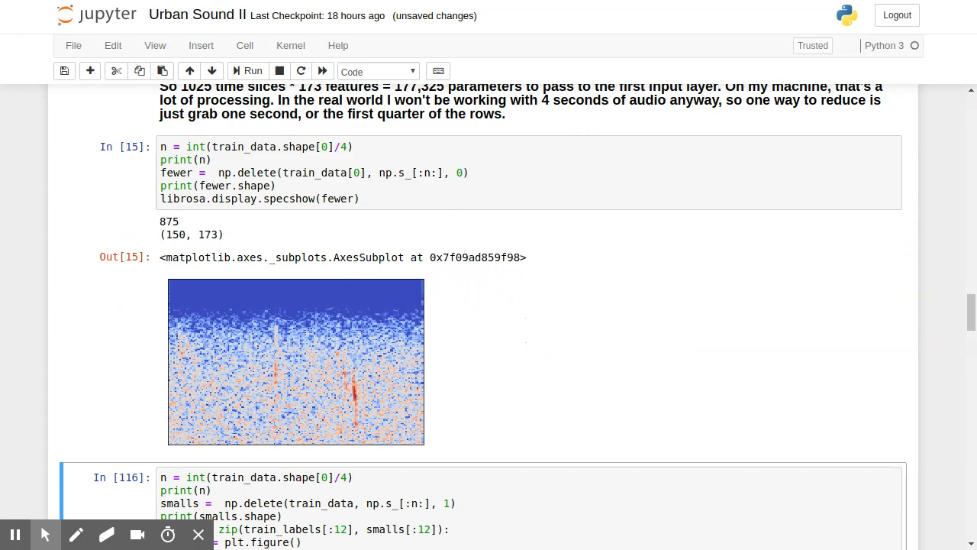
Run the cell redefining train_data and test_data to shapes (3500, 150, 173) and (1053, 150, 173)
scroll(down, 3)
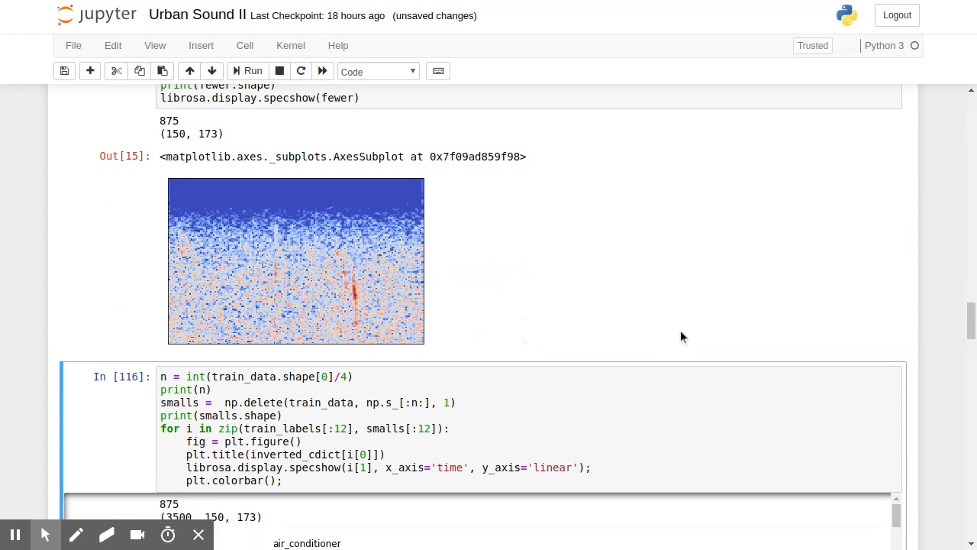
scroll(down, 3)
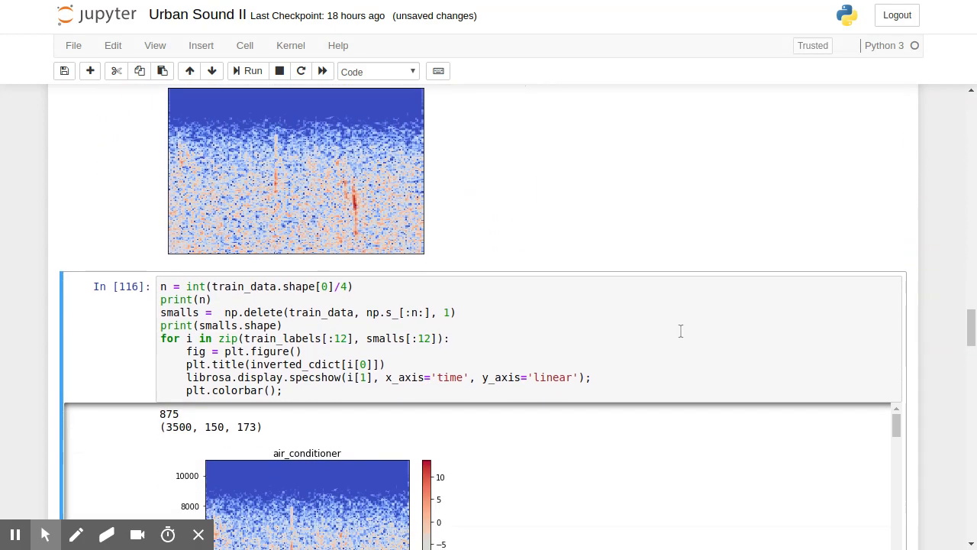
click(252, 71)
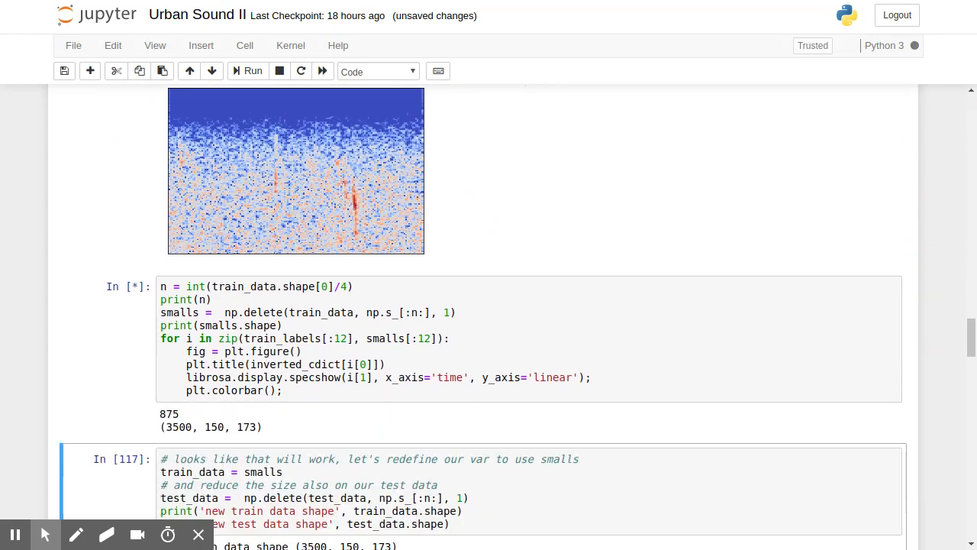
click(247, 71)
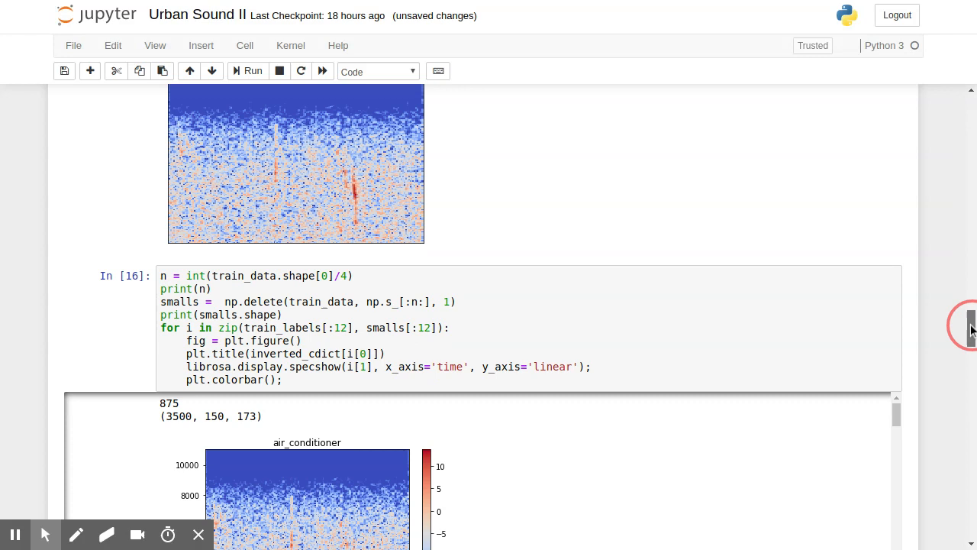
Scroll through the downsampled spectrogram plots to the printed train and test shapes
scroll(down, 3)
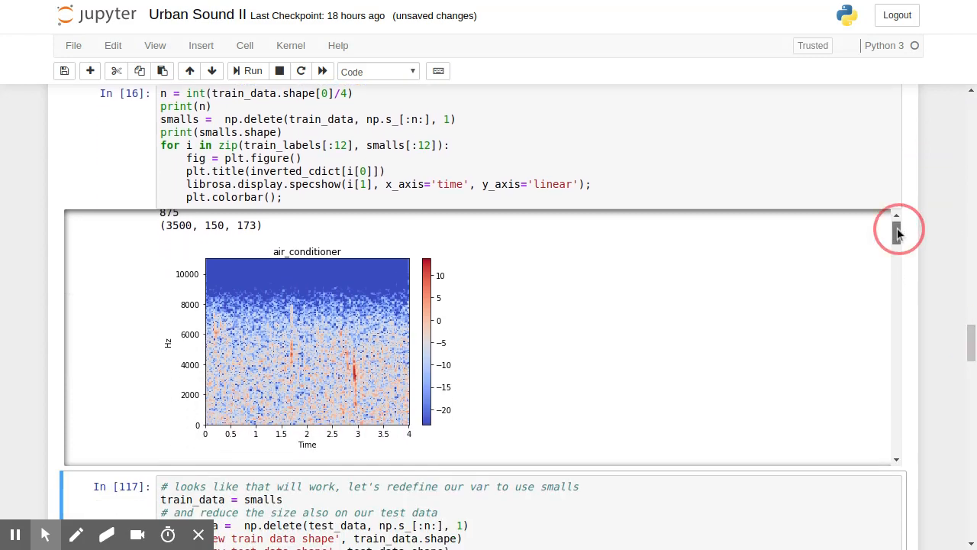
scroll(down, 3)
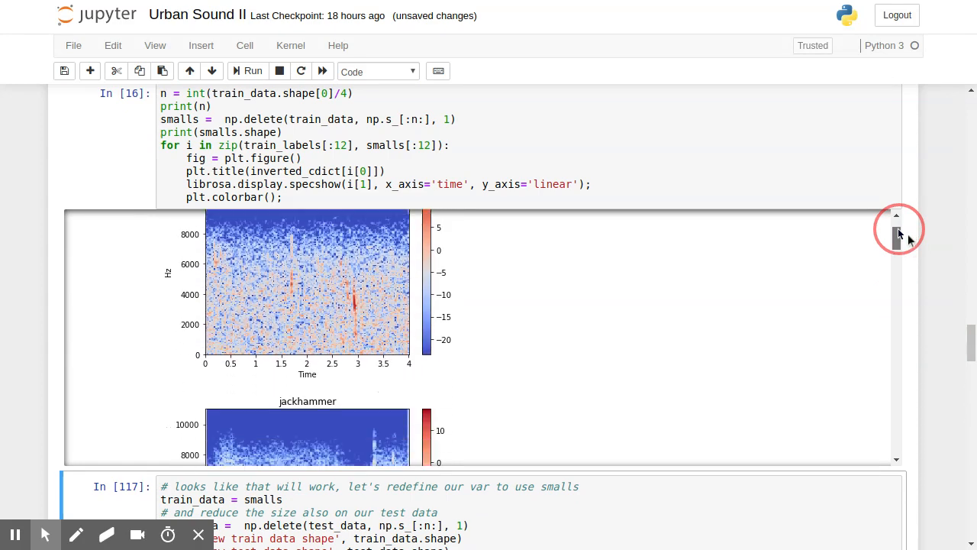
scroll(down, 3)
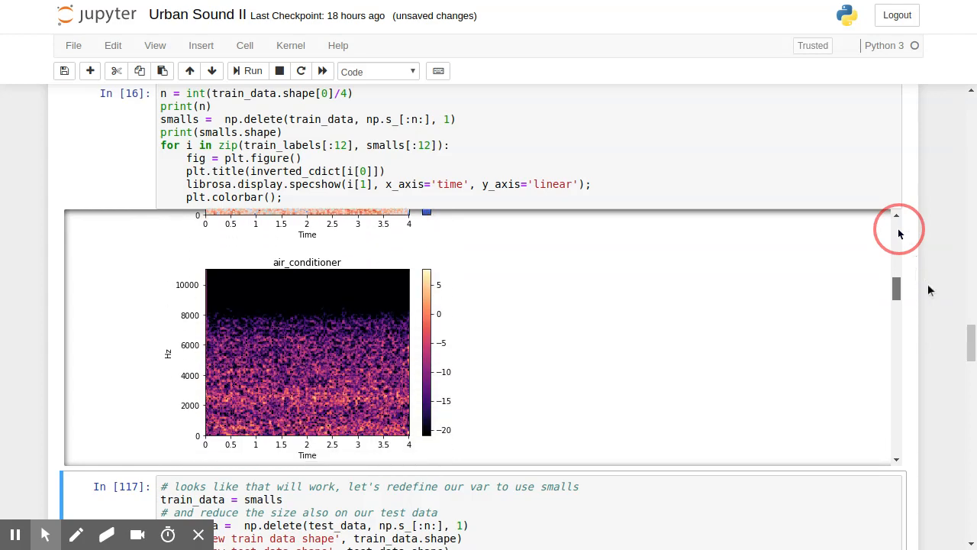
scroll(down, 3)
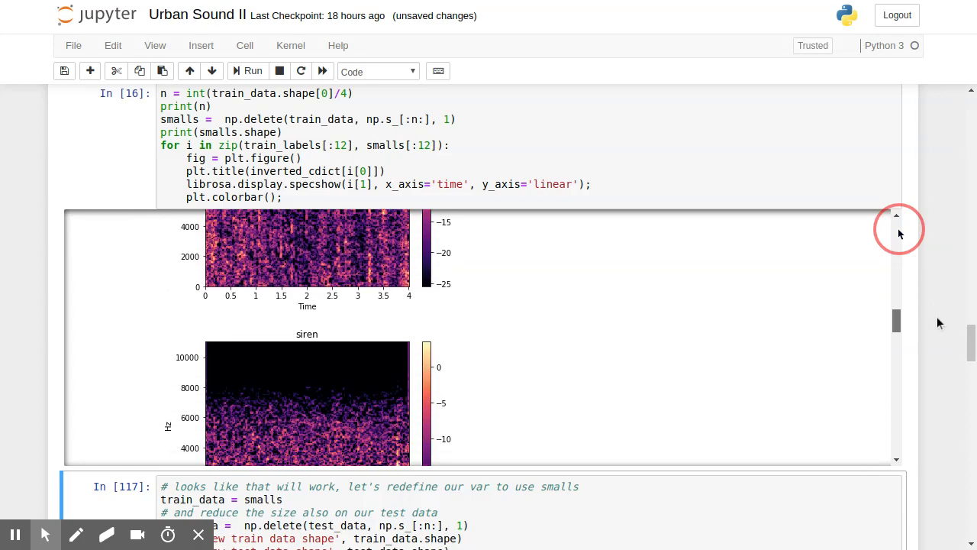
scroll(down, 3)
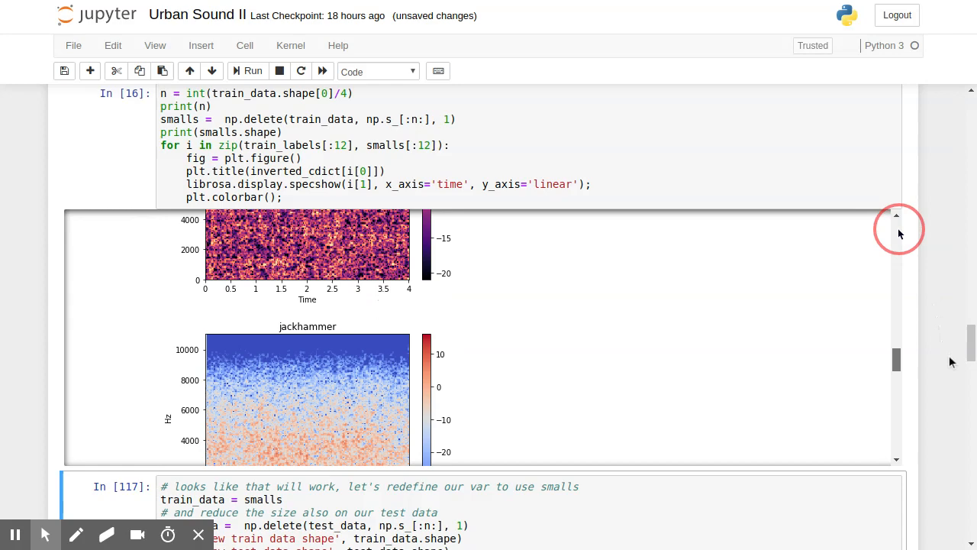
scroll(down, 3)
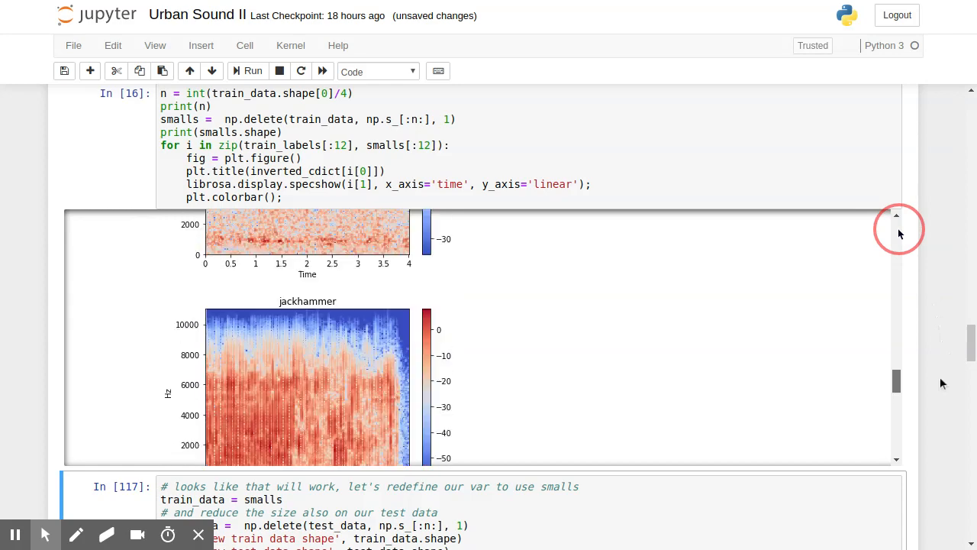
scroll(down, 3)
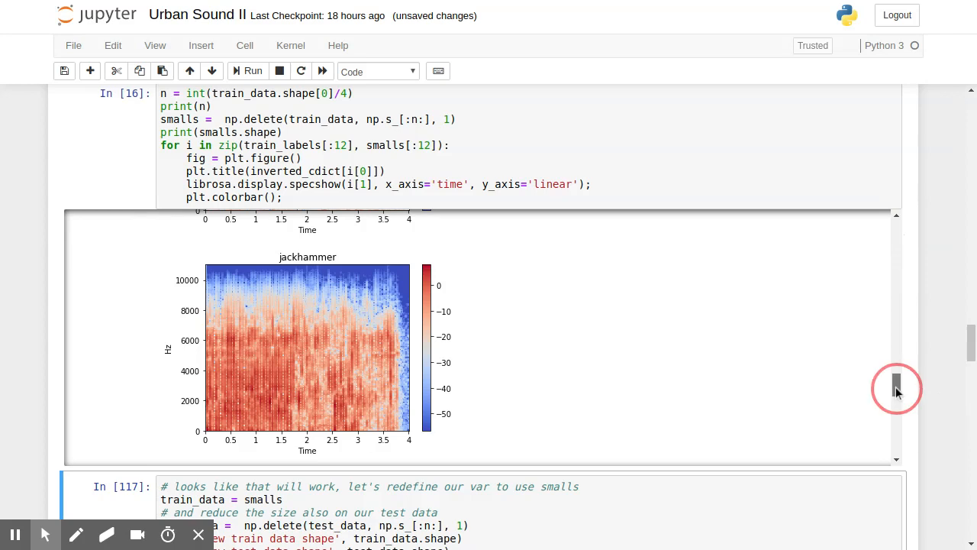
scroll(down, 3)
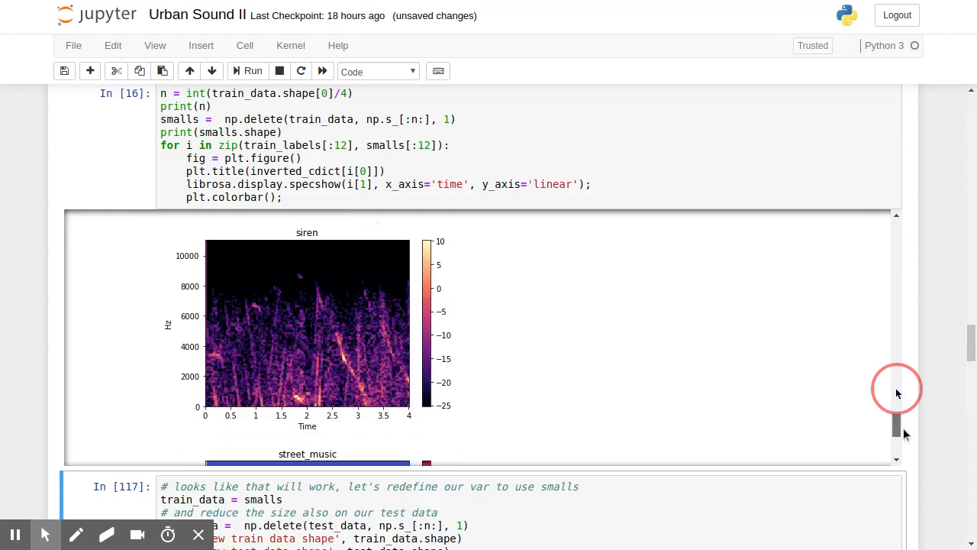
scroll(down, 3)
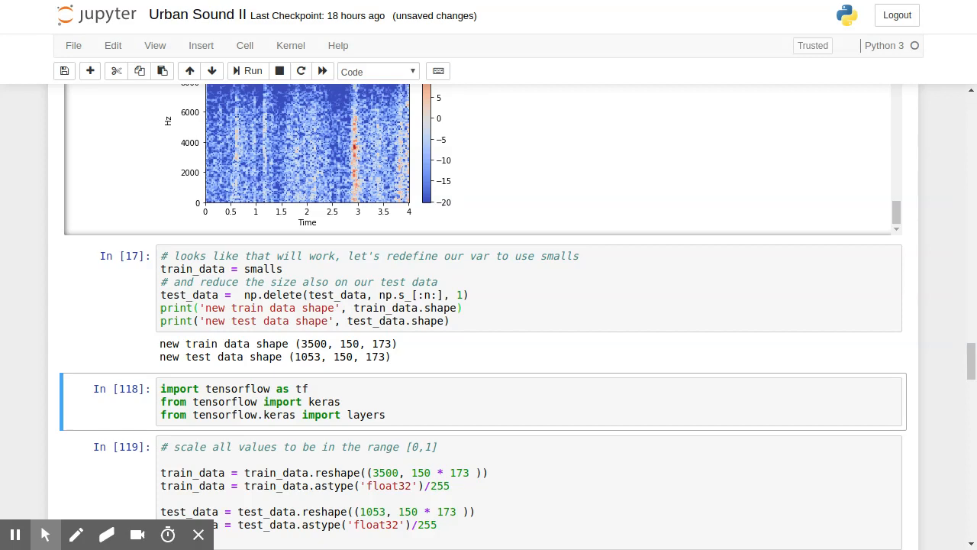
Run the TensorFlow/Keras import and the reshape-and-scale cell mapping data to 0–1
click(252, 70)
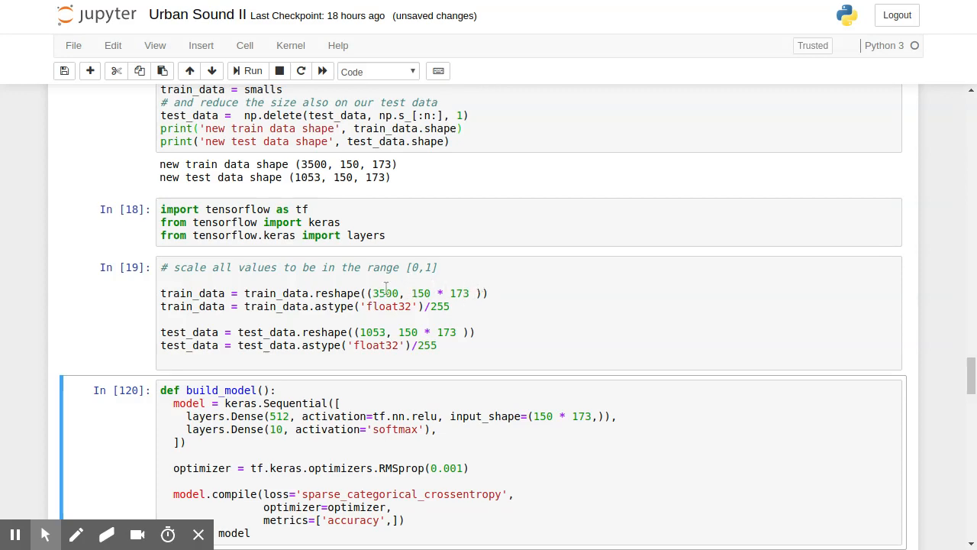
mouse_move(473, 293)
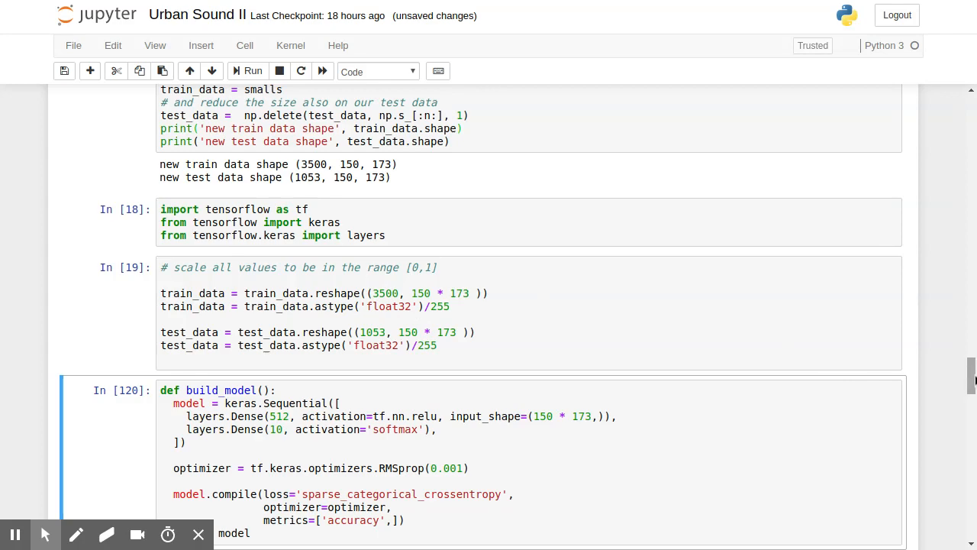
Build the Dense model and view its summary of 13,292,042 parameters
scroll(down, 3)
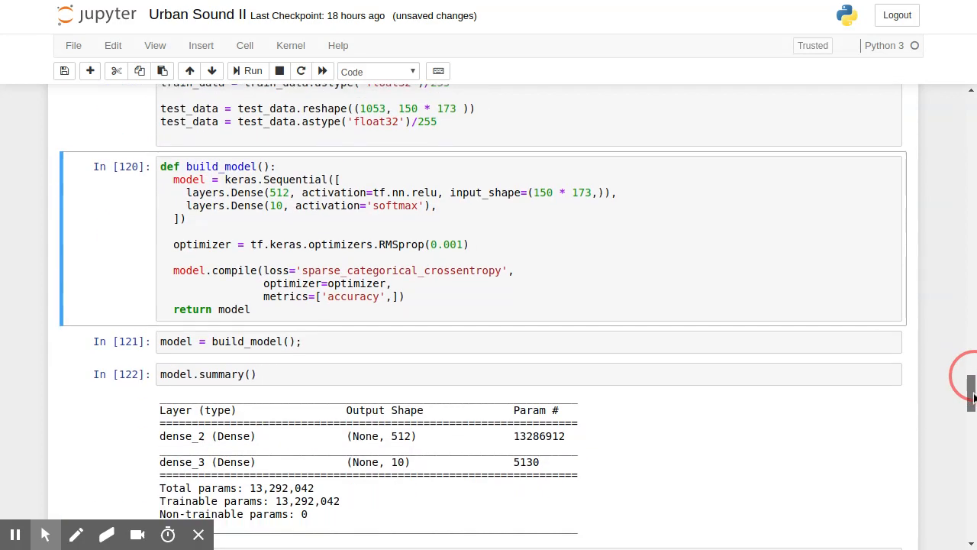
scroll(up, 3)
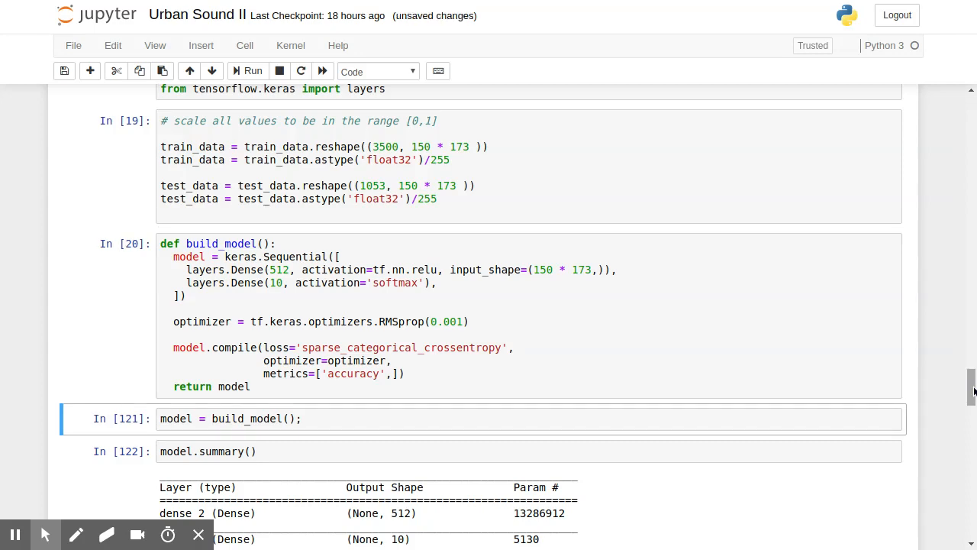
click(252, 70)
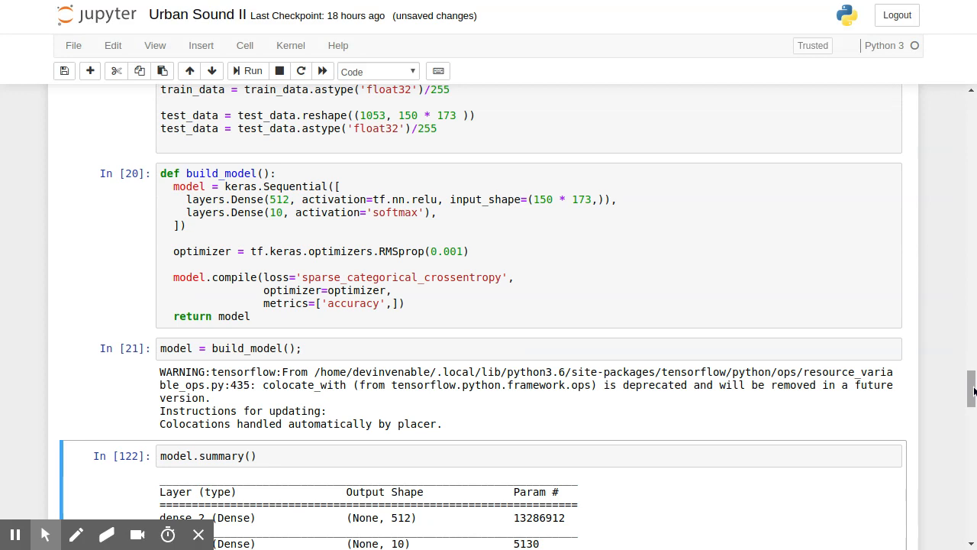
scroll(down, 3)
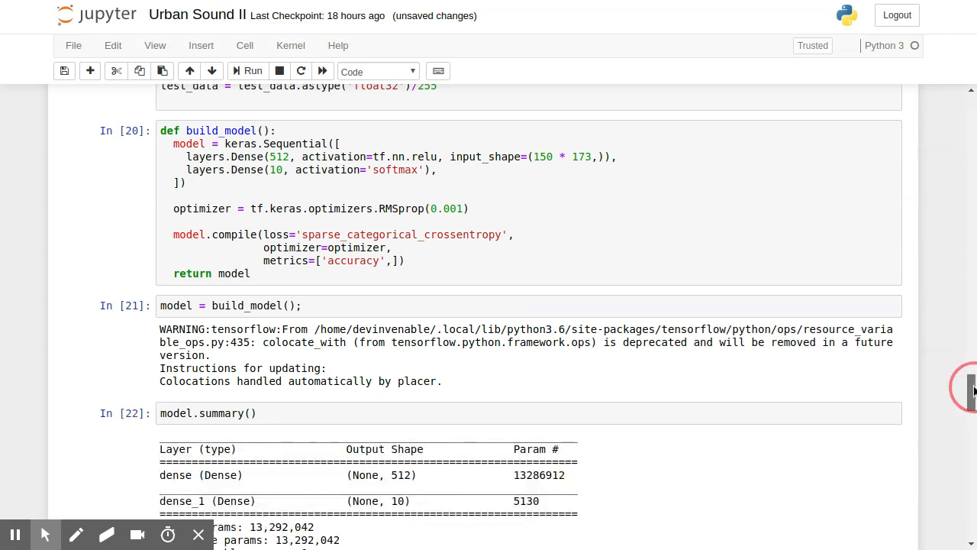
scroll(down, 3)
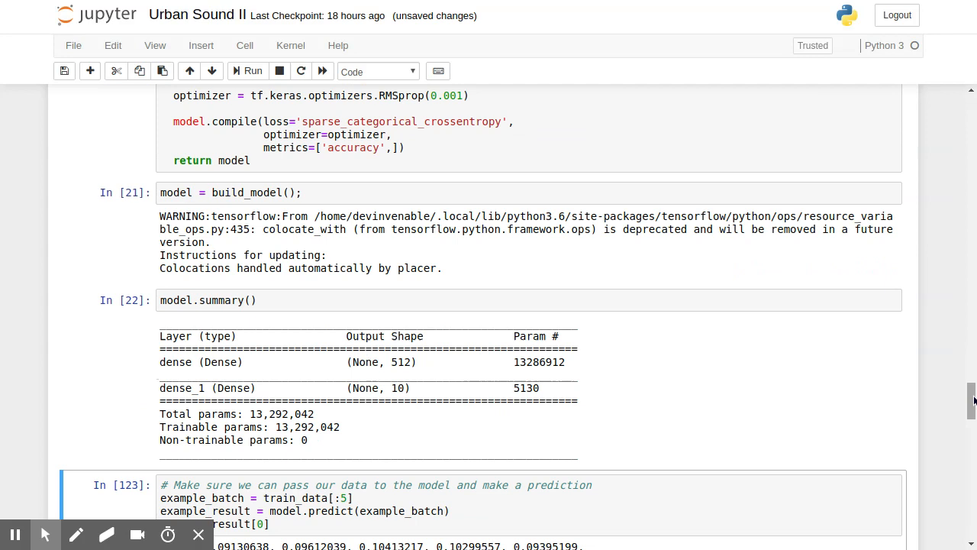
mouse_move(959, 388)
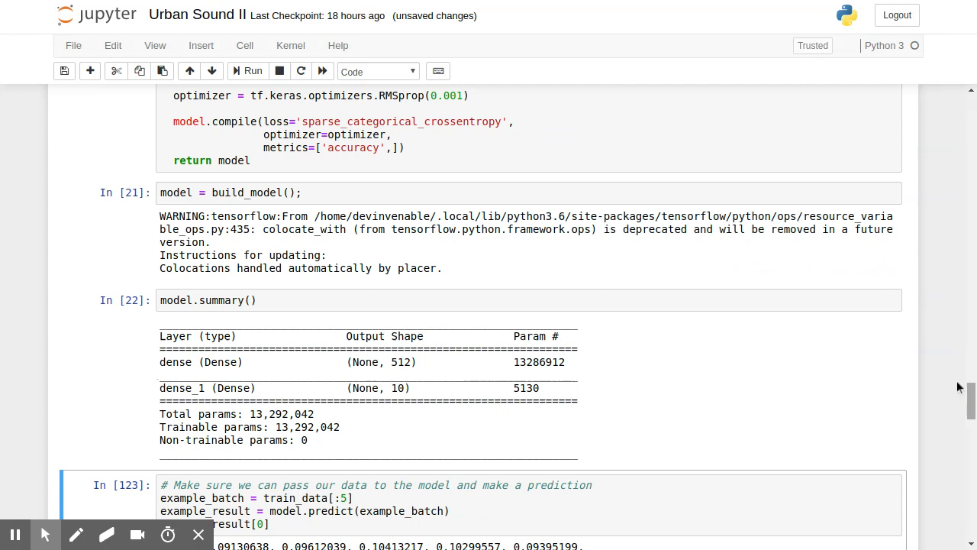
mouse_move(585, 388)
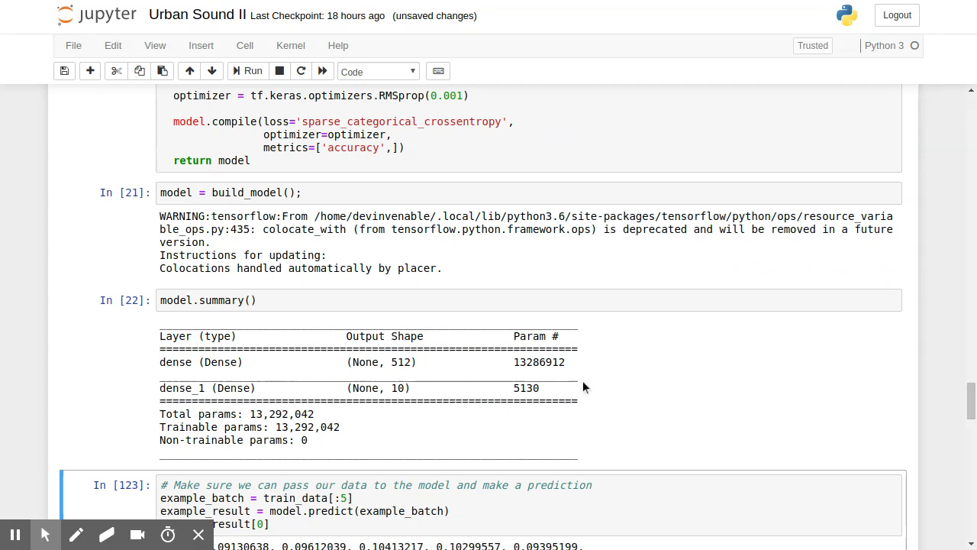
mouse_move(437, 368)
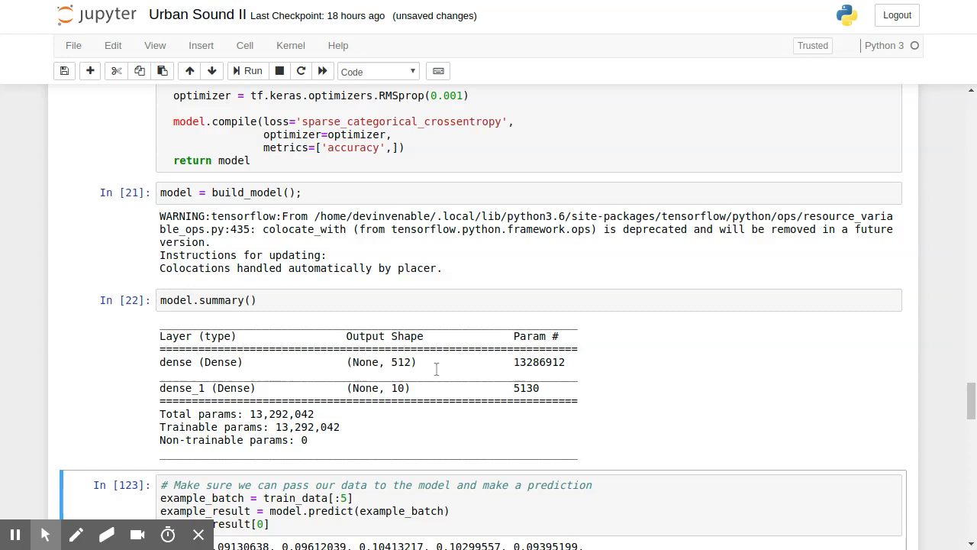
mouse_move(543, 373)
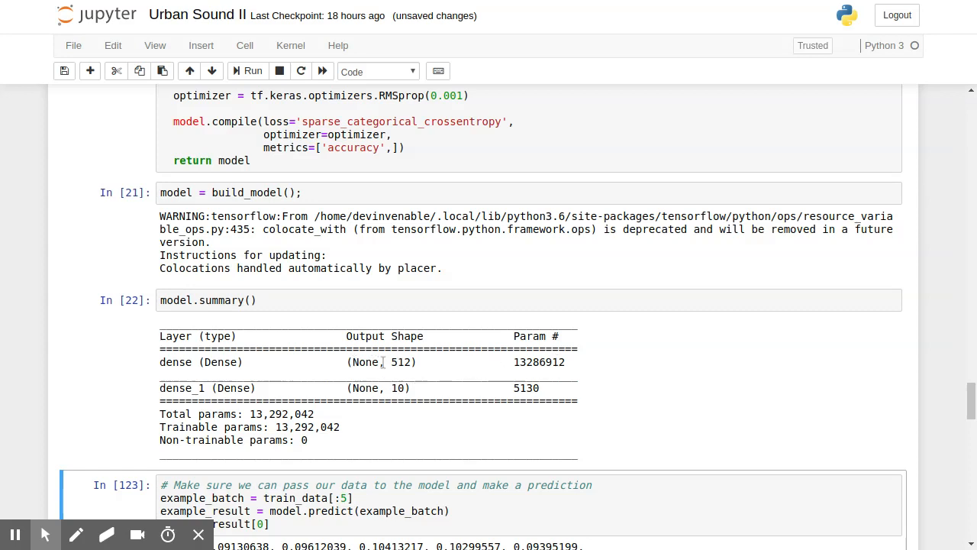
mouse_move(385, 367)
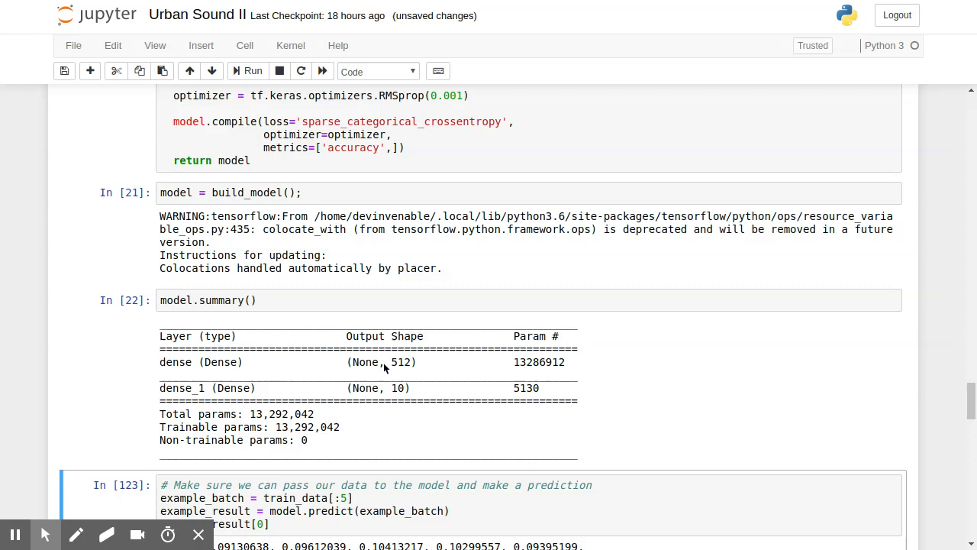
Review the prediction on train_data[:5] returning ten class probabilities per sample
scroll(down, 3)
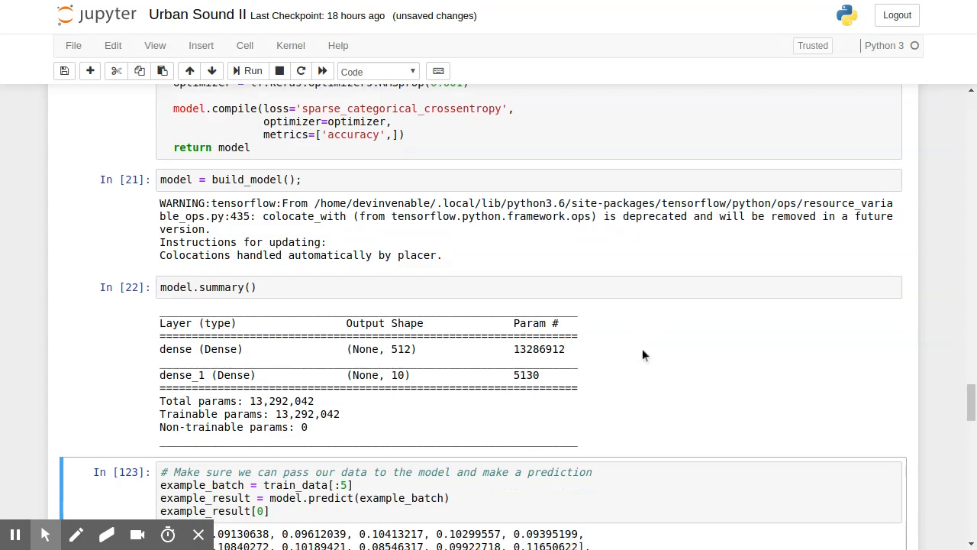
scroll(up, 3)
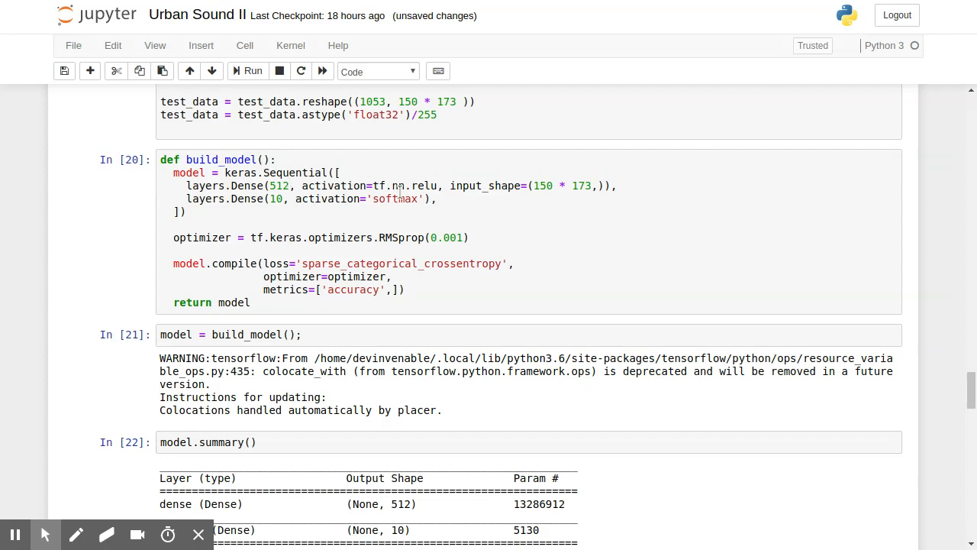
scroll(down, 3)
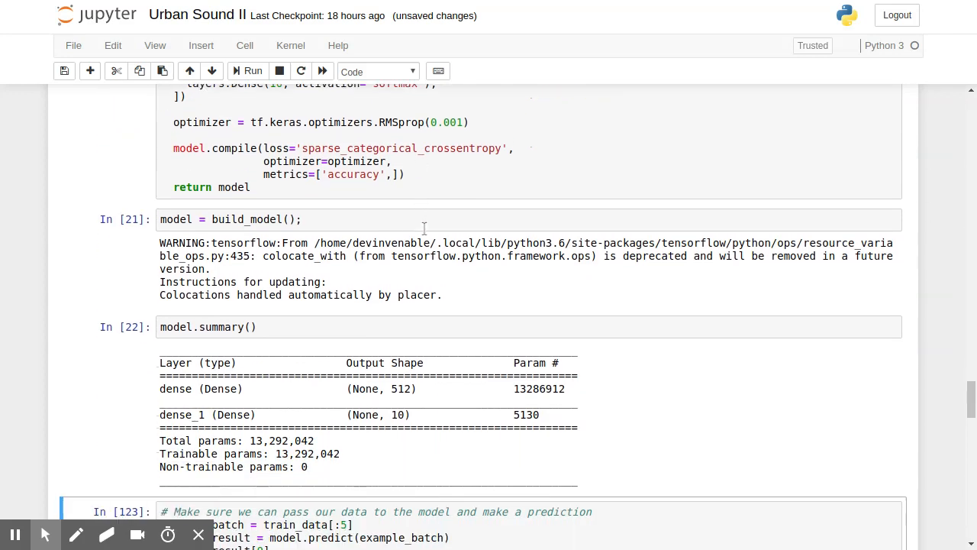
scroll(down, 3)
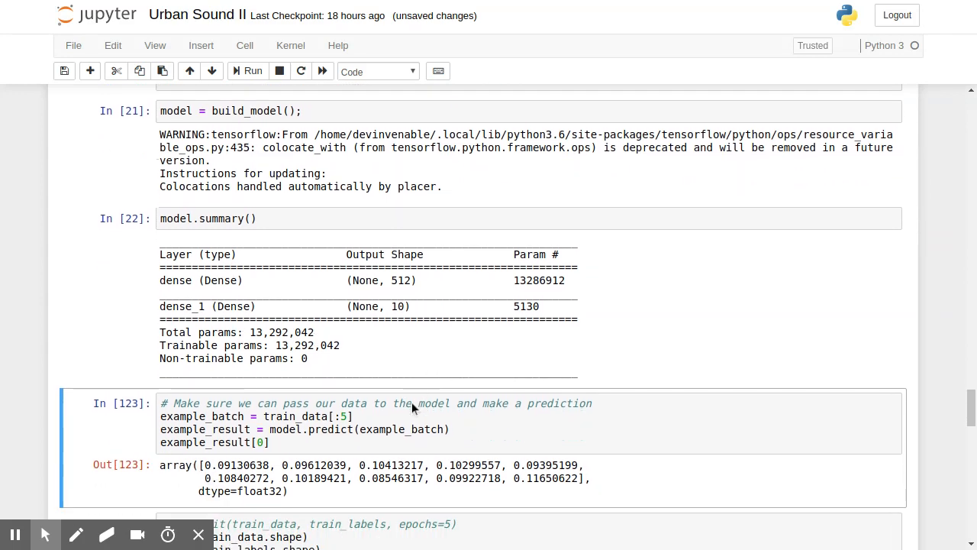
scroll(down, 3)
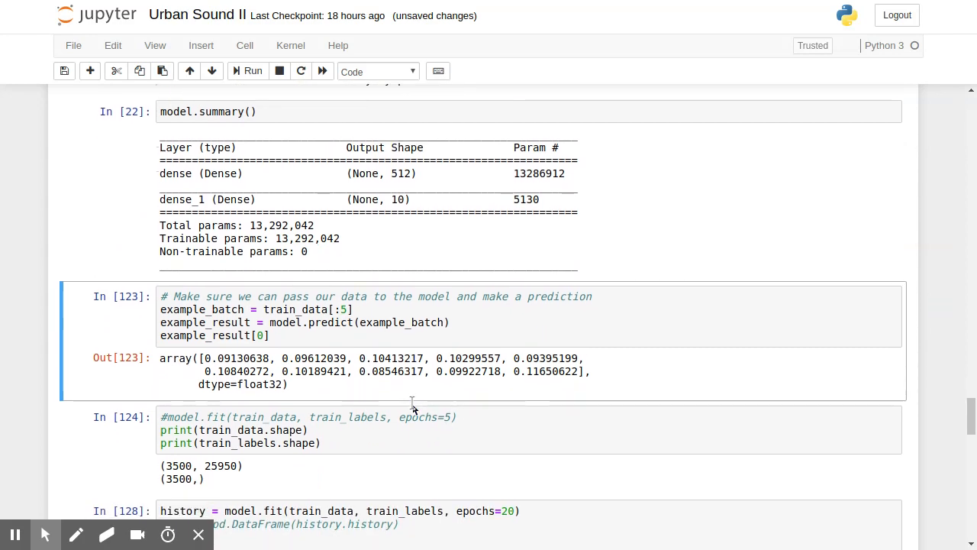
scroll(up, 3)
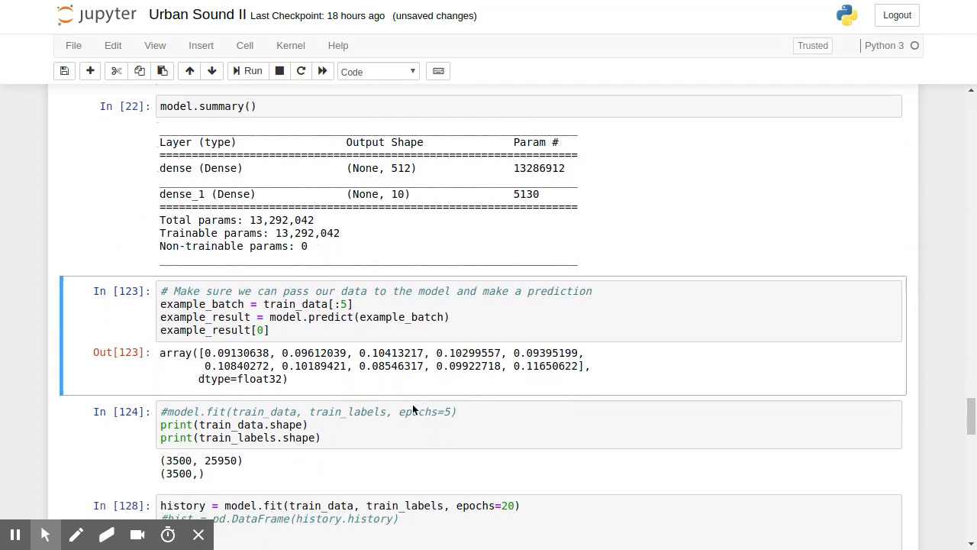
Start model.fit on 3,500 samples for 20 epochs and watch the first epochs reach about 0.19–0.21 accuracy
click(251, 72)
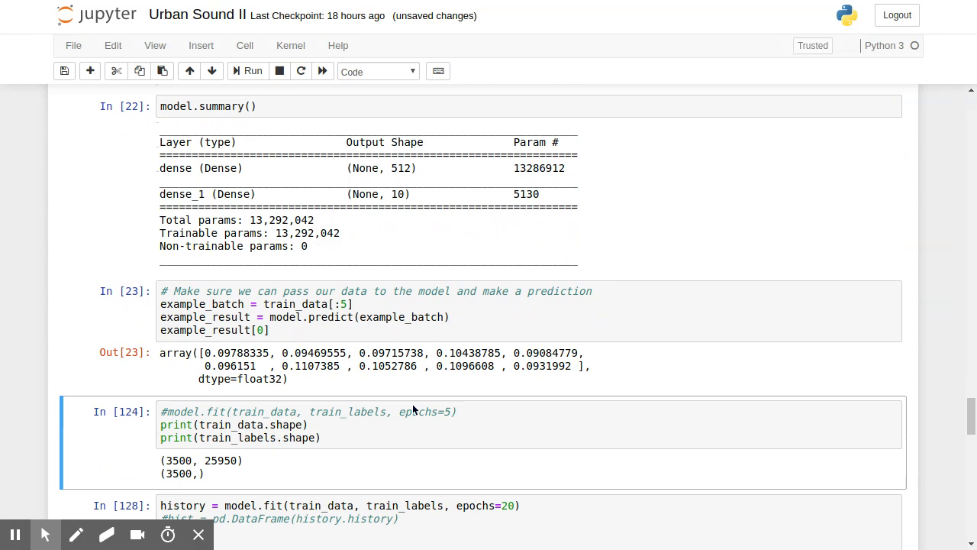
scroll(down, 3)
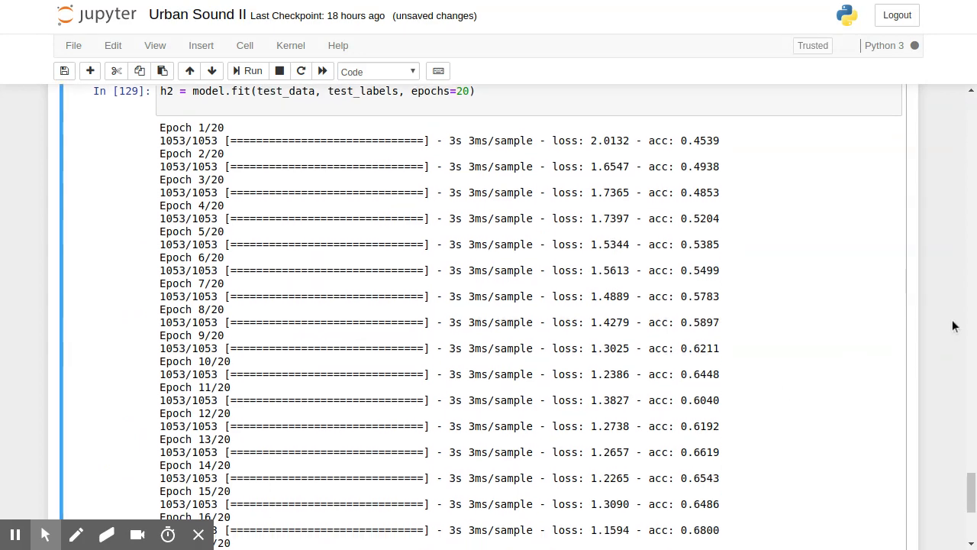
scroll(up, 3)
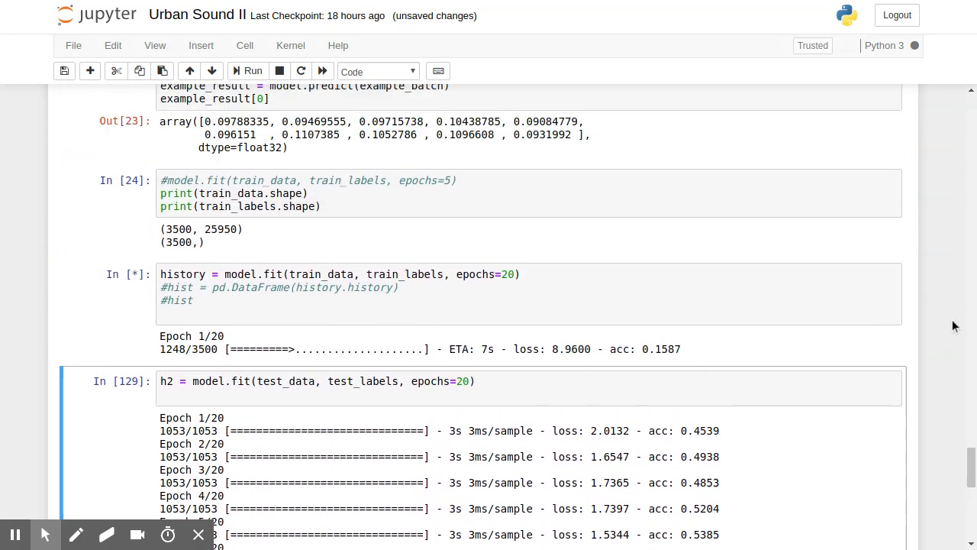
scroll(up, 3)
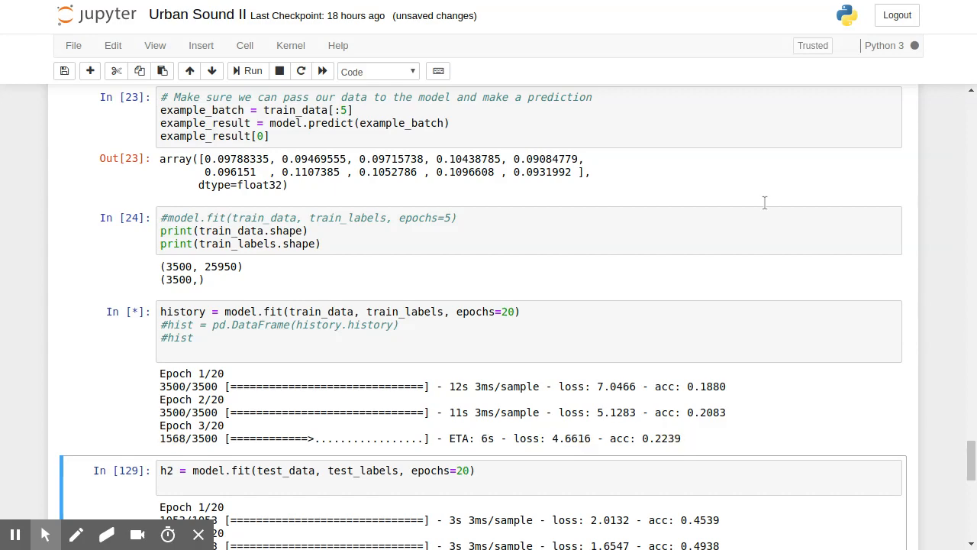
mouse_move(305, 282)
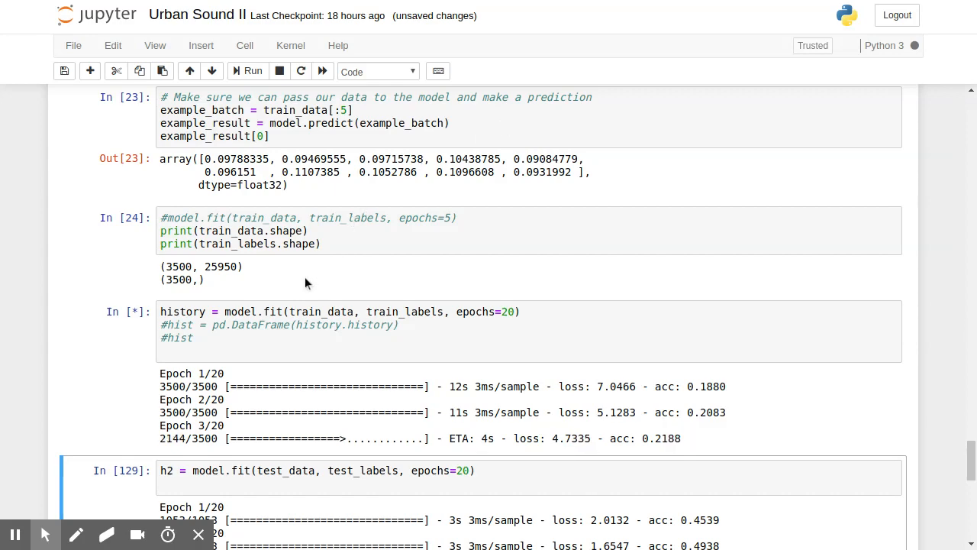
scroll(up, 3)
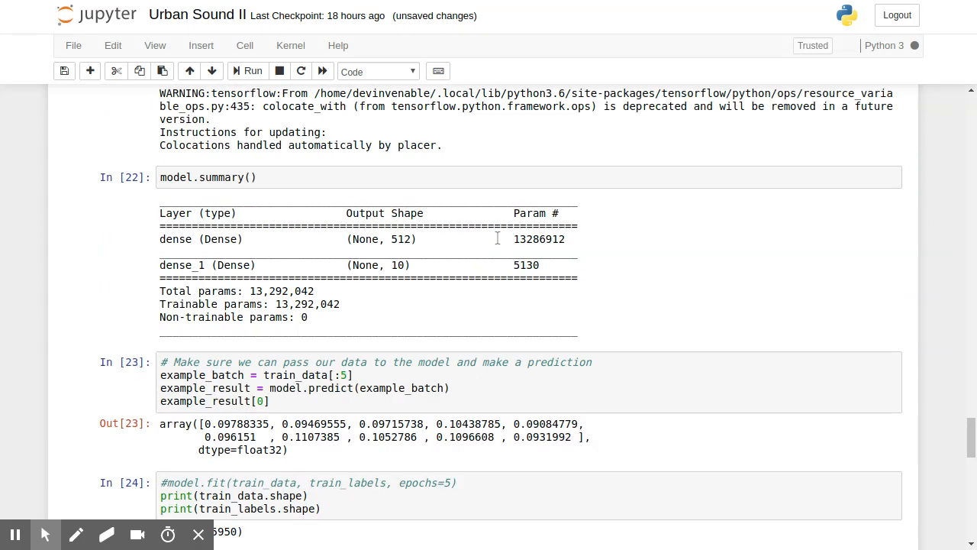
scroll(up, 3)
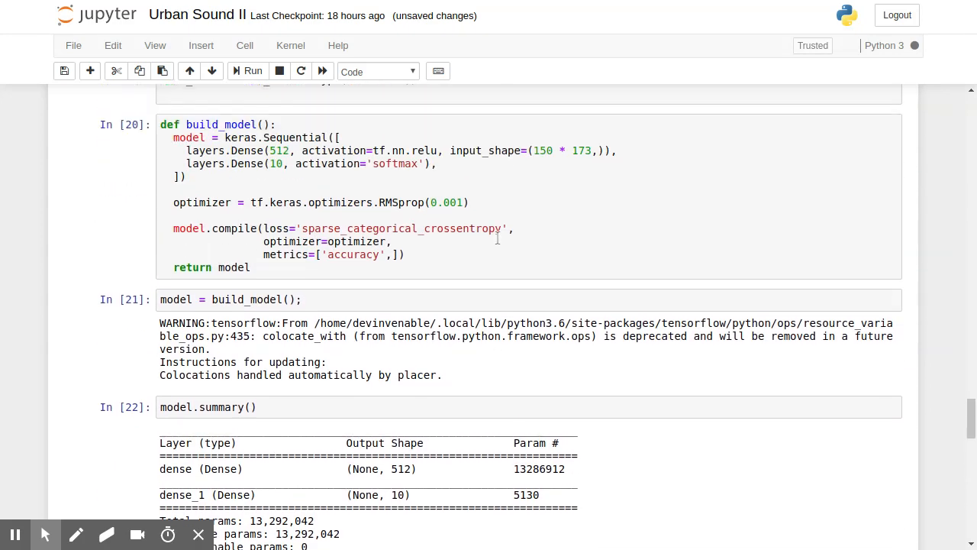
scroll(up, 3)
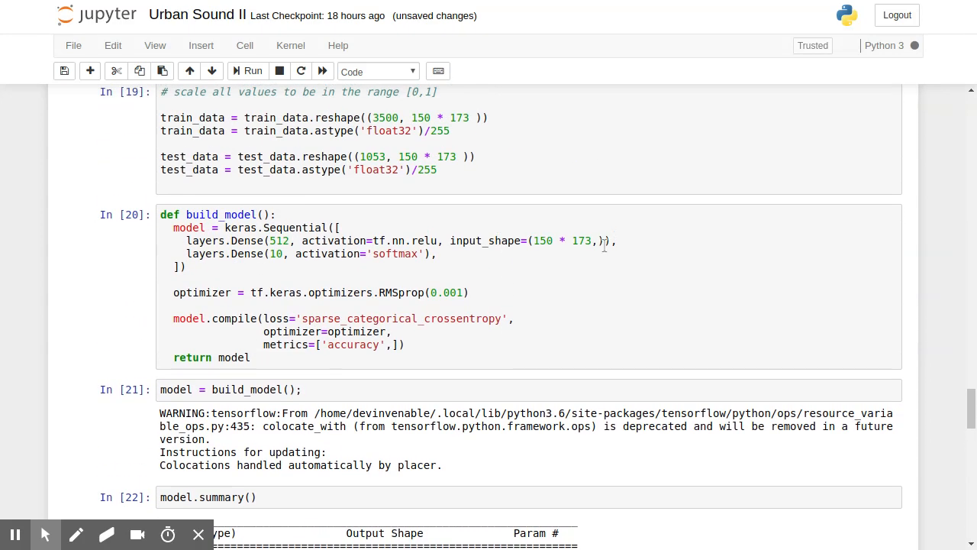
scroll(up, 3)
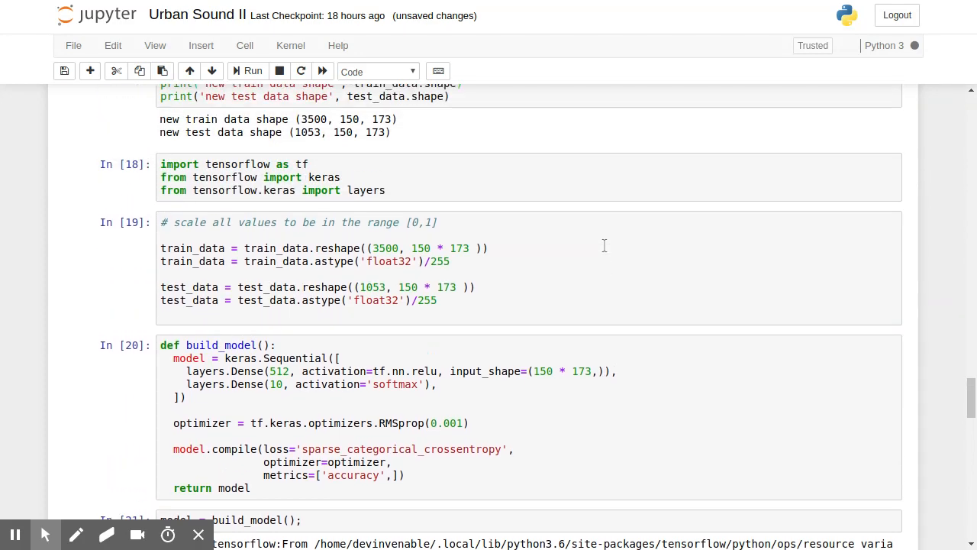
scroll(up, 3)
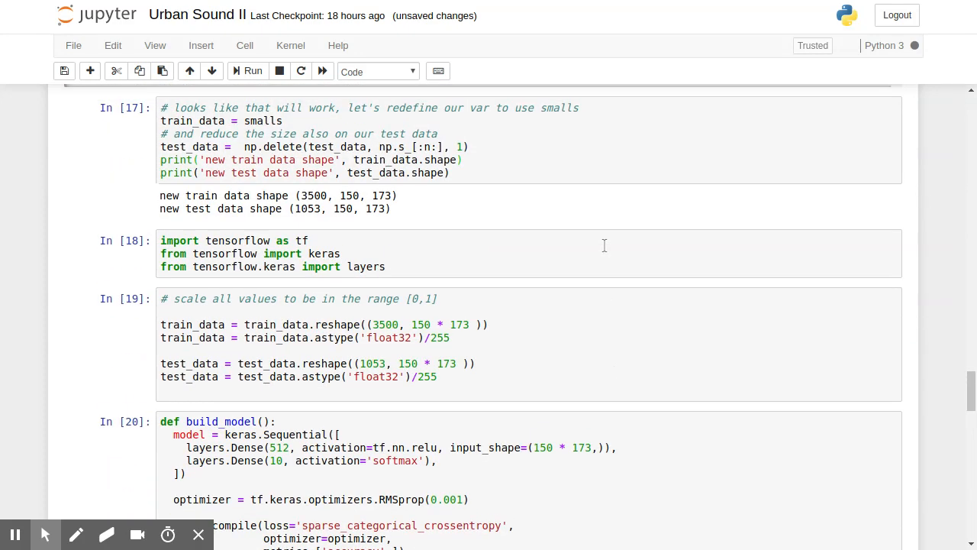
scroll(down, 3)
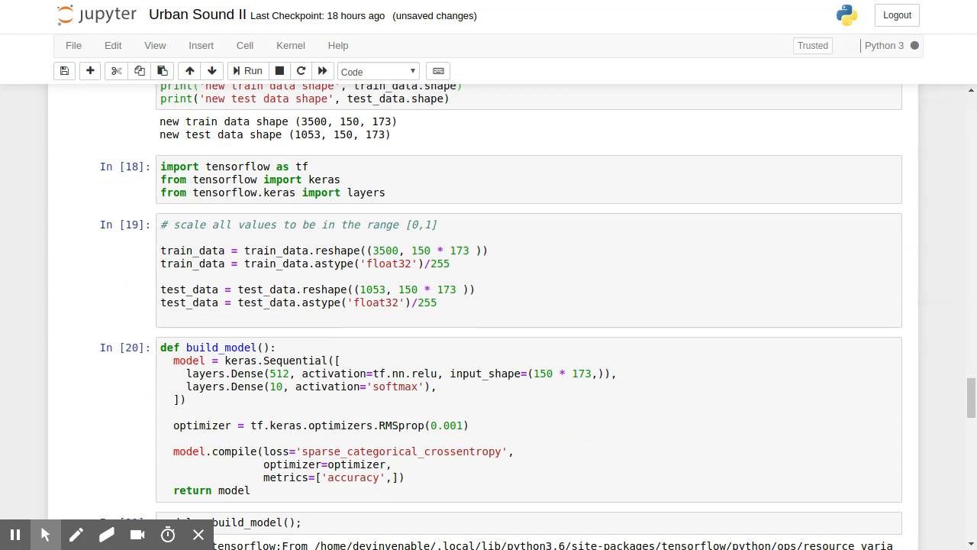
scroll(down, 3)
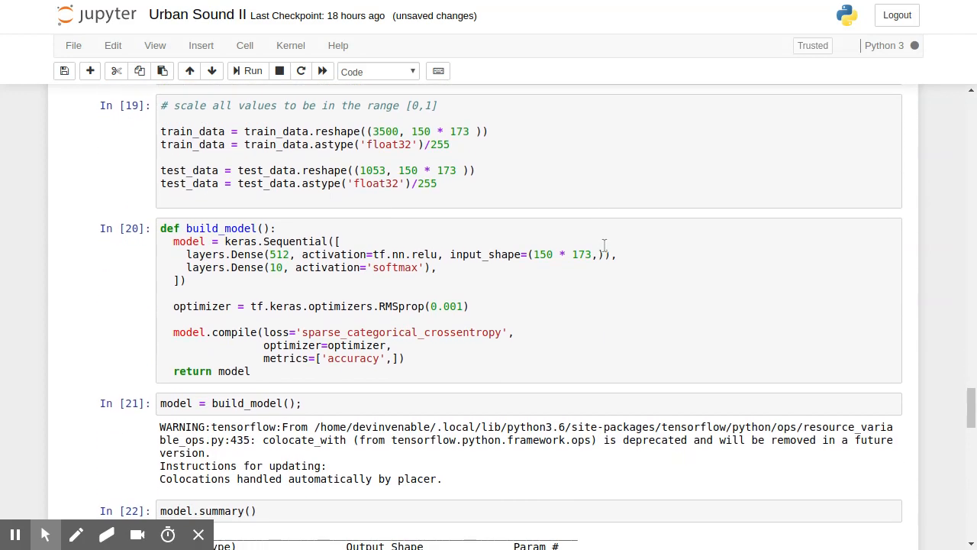
scroll(up, 3)
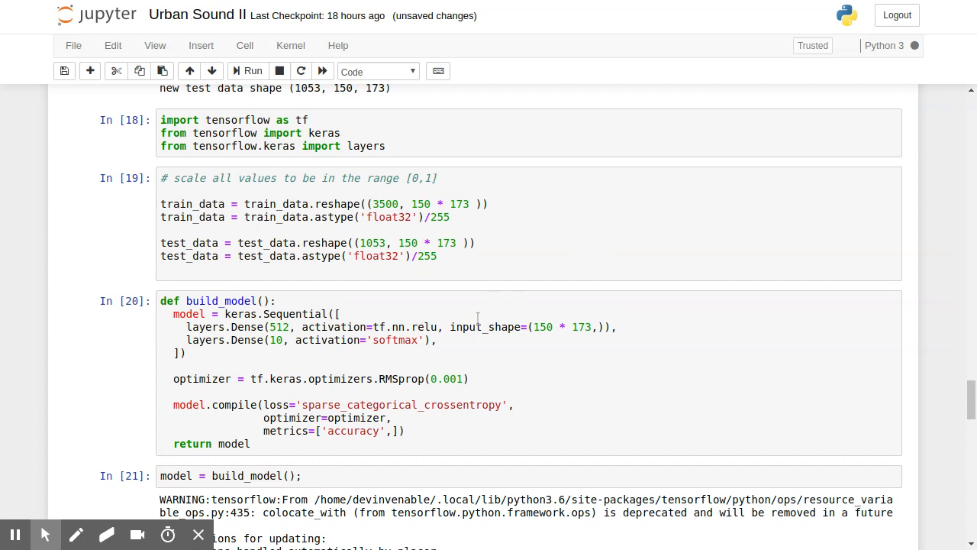
mouse_move(607, 214)
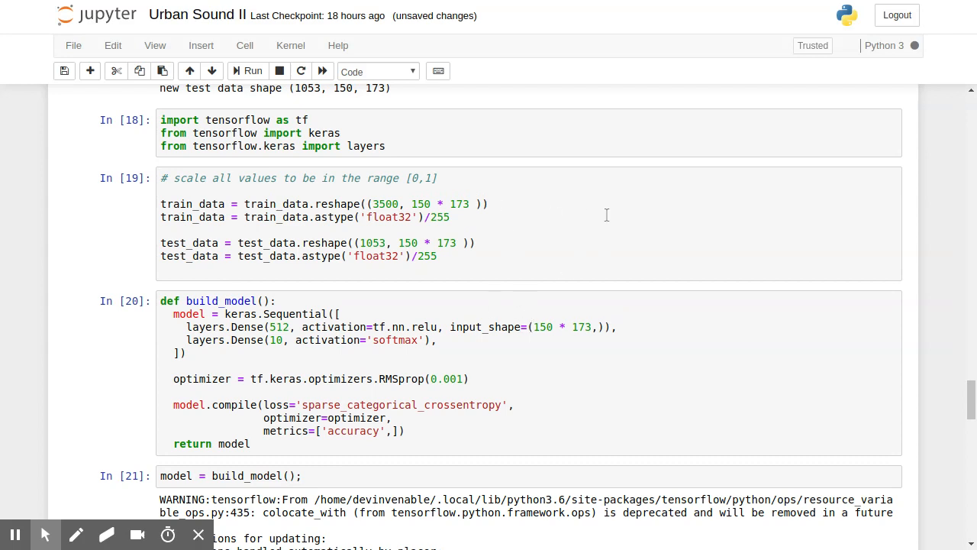
mouse_move(518, 327)
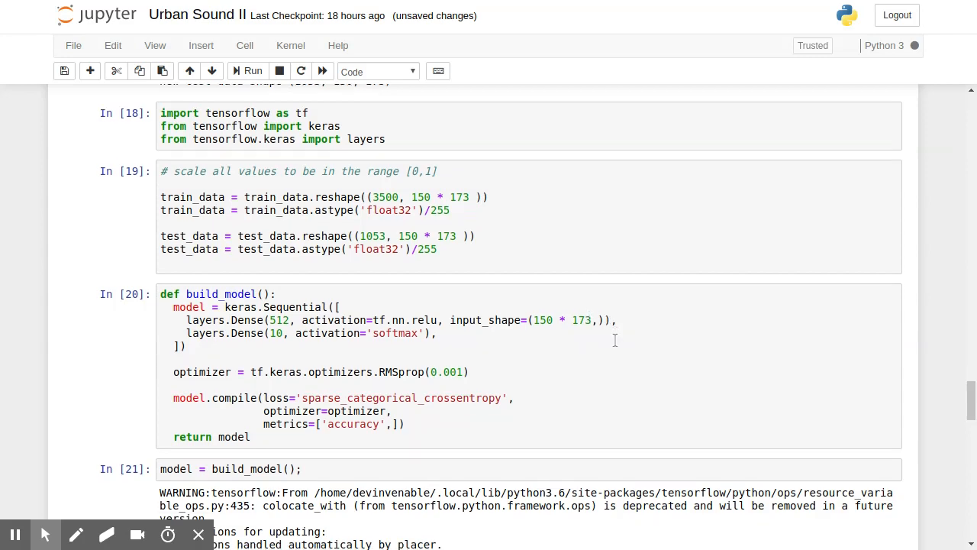
mouse_move(615, 339)
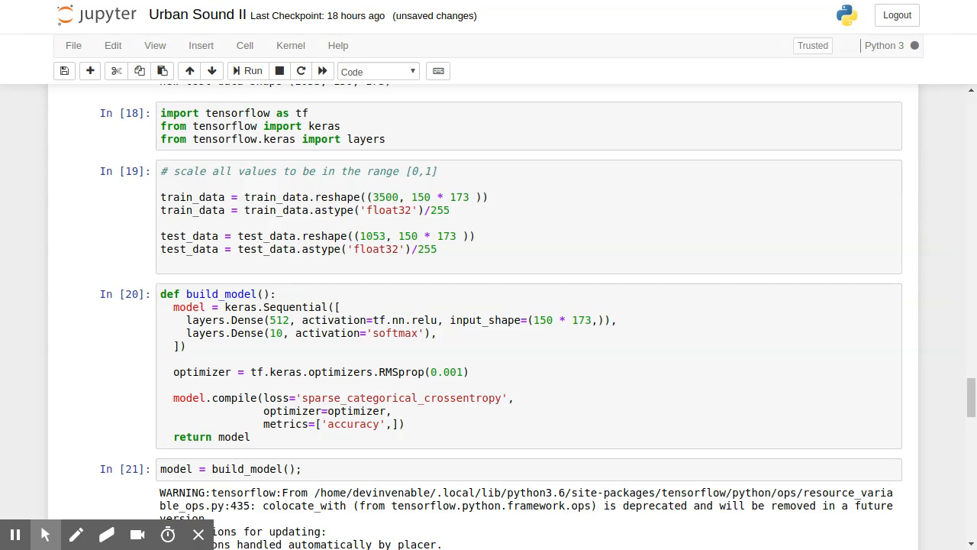
scroll(down, 3)
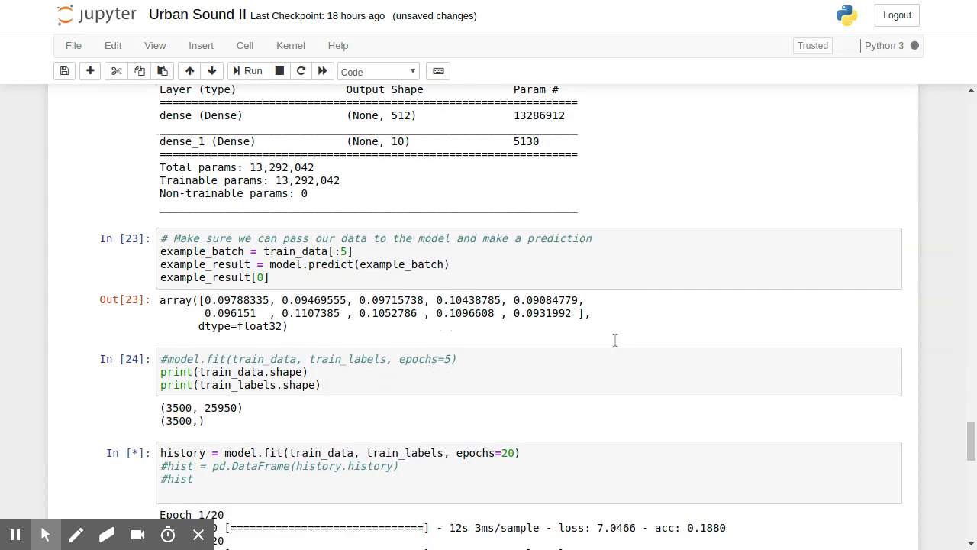
Scroll the training output as model.fit reaches epoch 14 with accuracy near 0.40
scroll(down, 3)
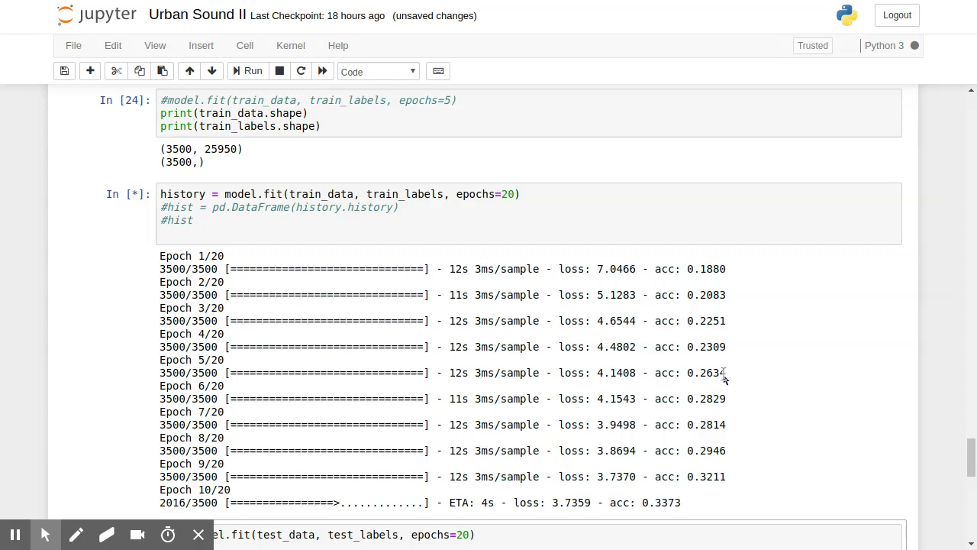
scroll(down, 3)
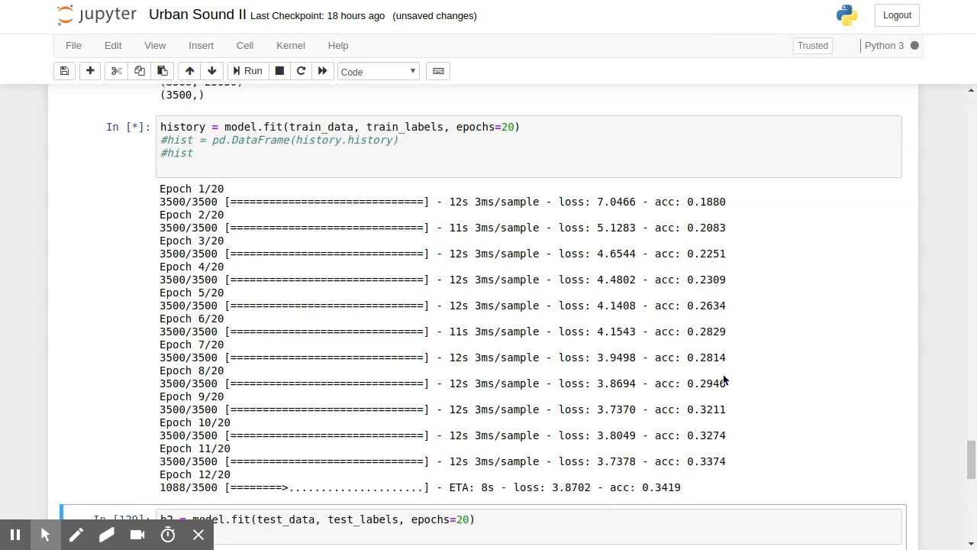
scroll(up, 3)
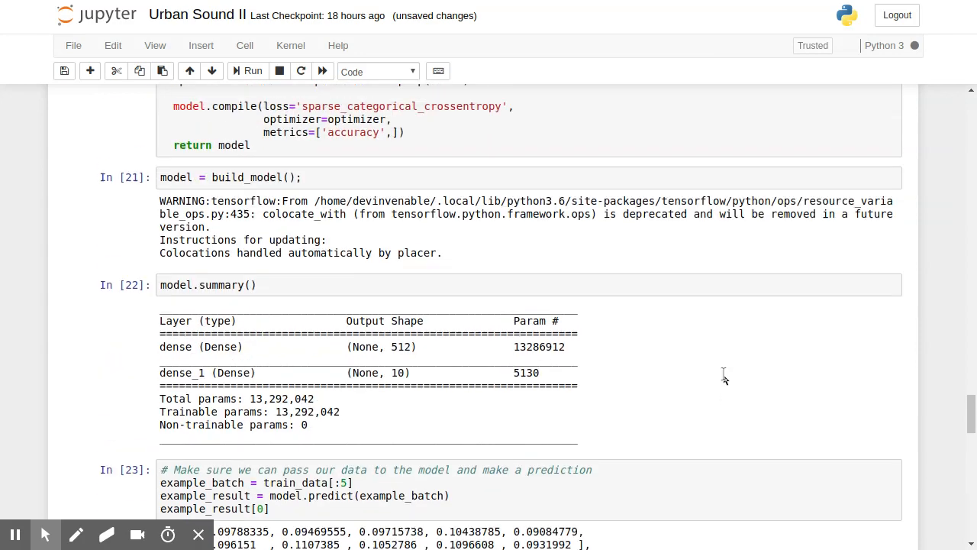
scroll(up, 3)
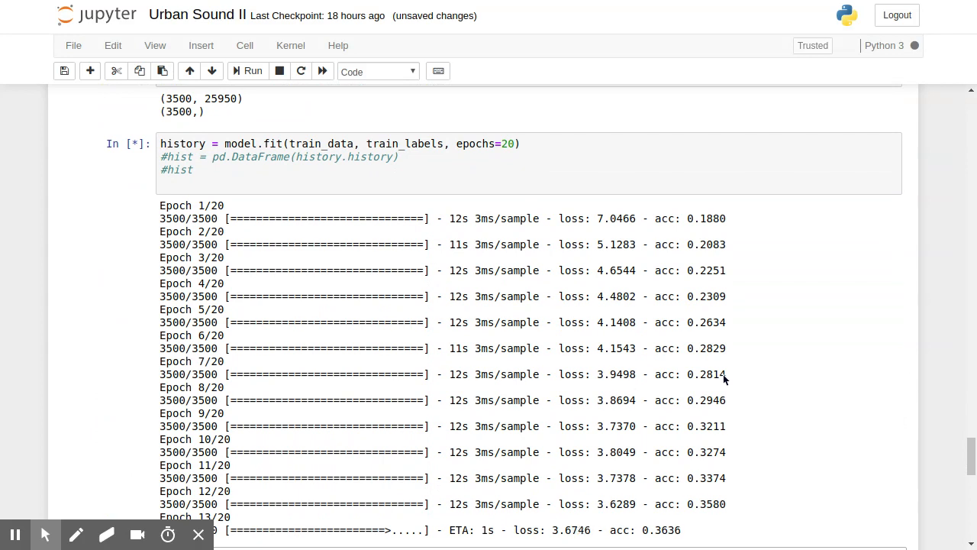
scroll(down, 3)
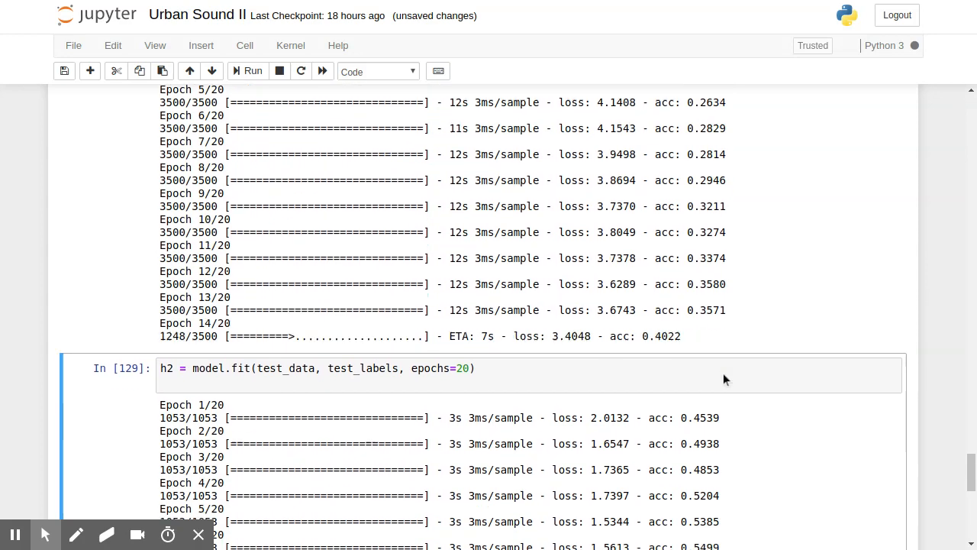
scroll(down, 3)
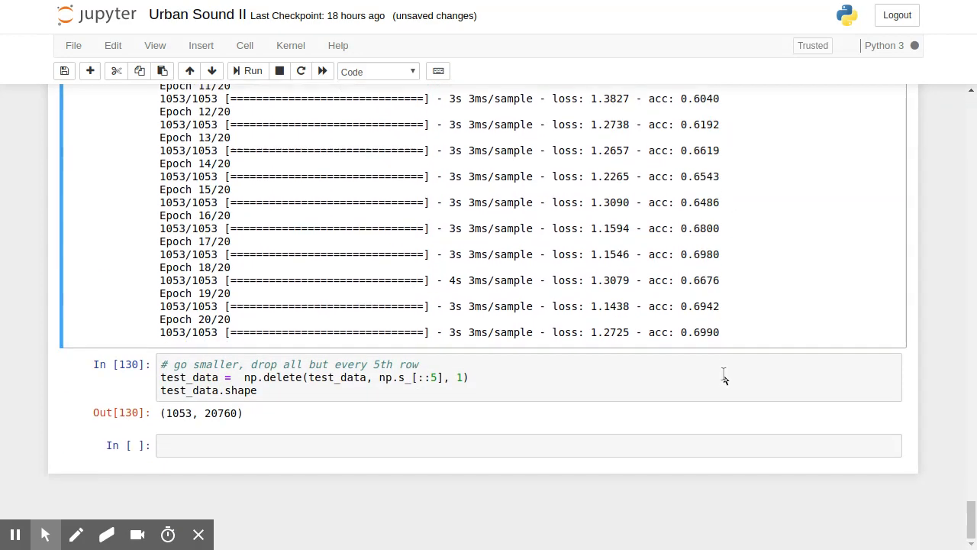
mouse_move(724, 379)
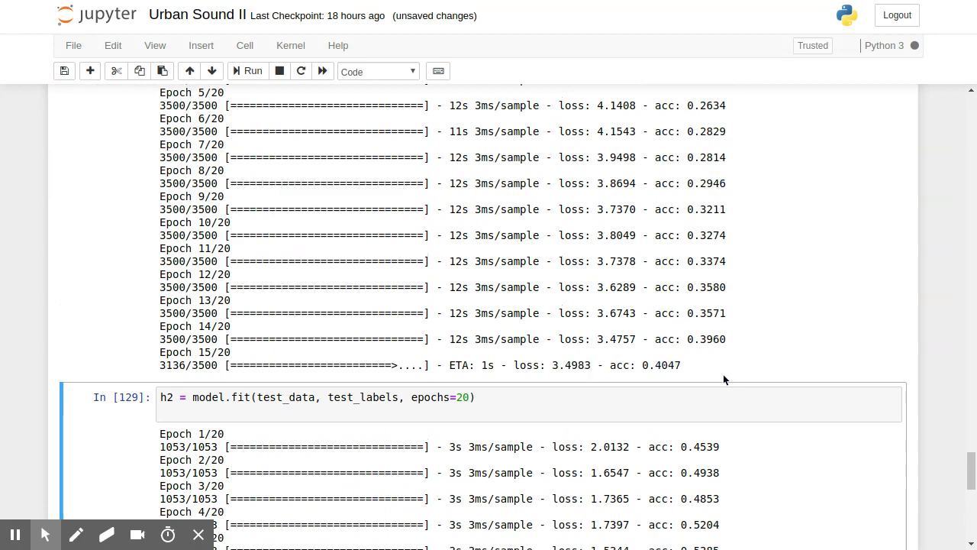
scroll(down, 3)
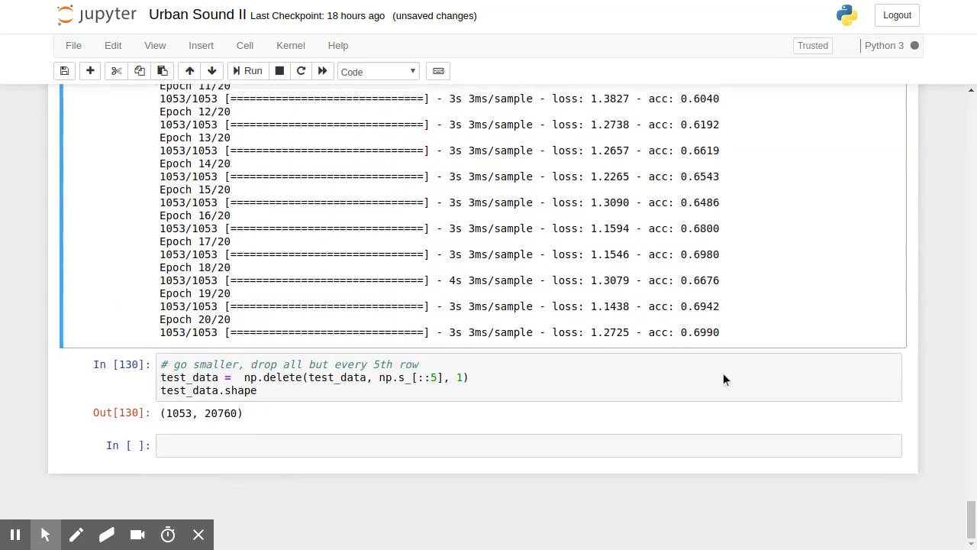